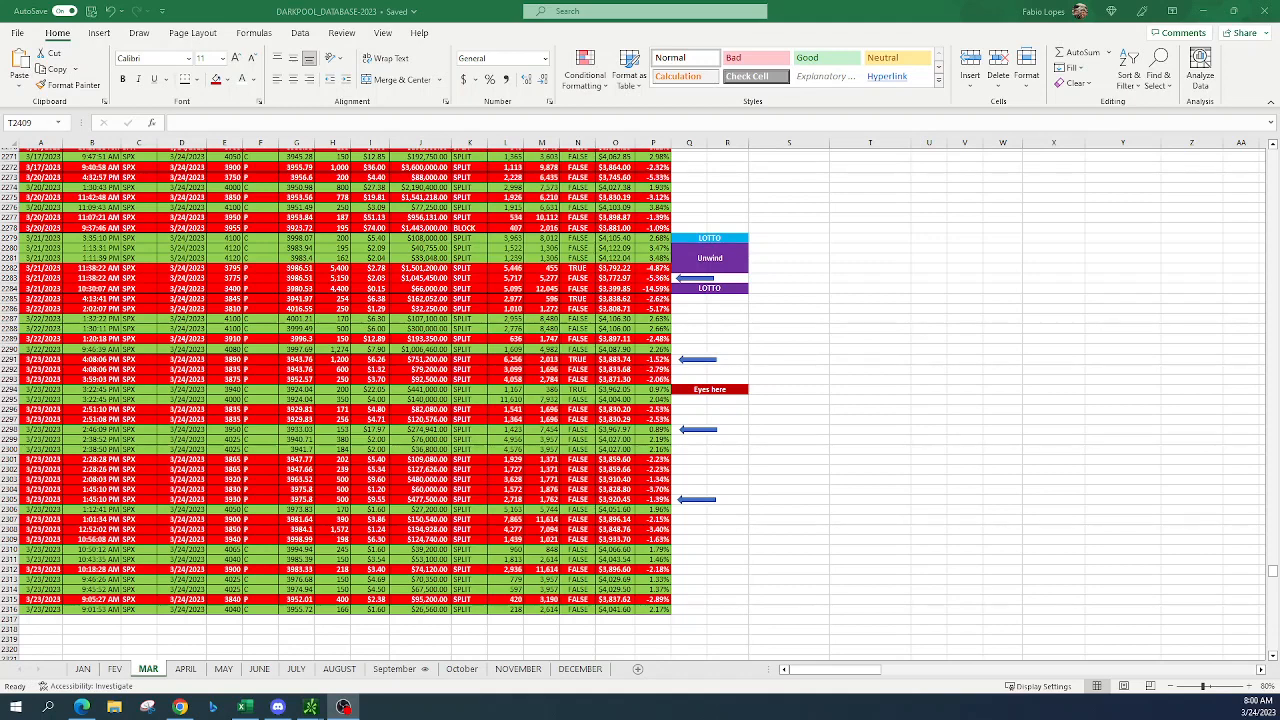
pyautogui.moveTo(912, 376)
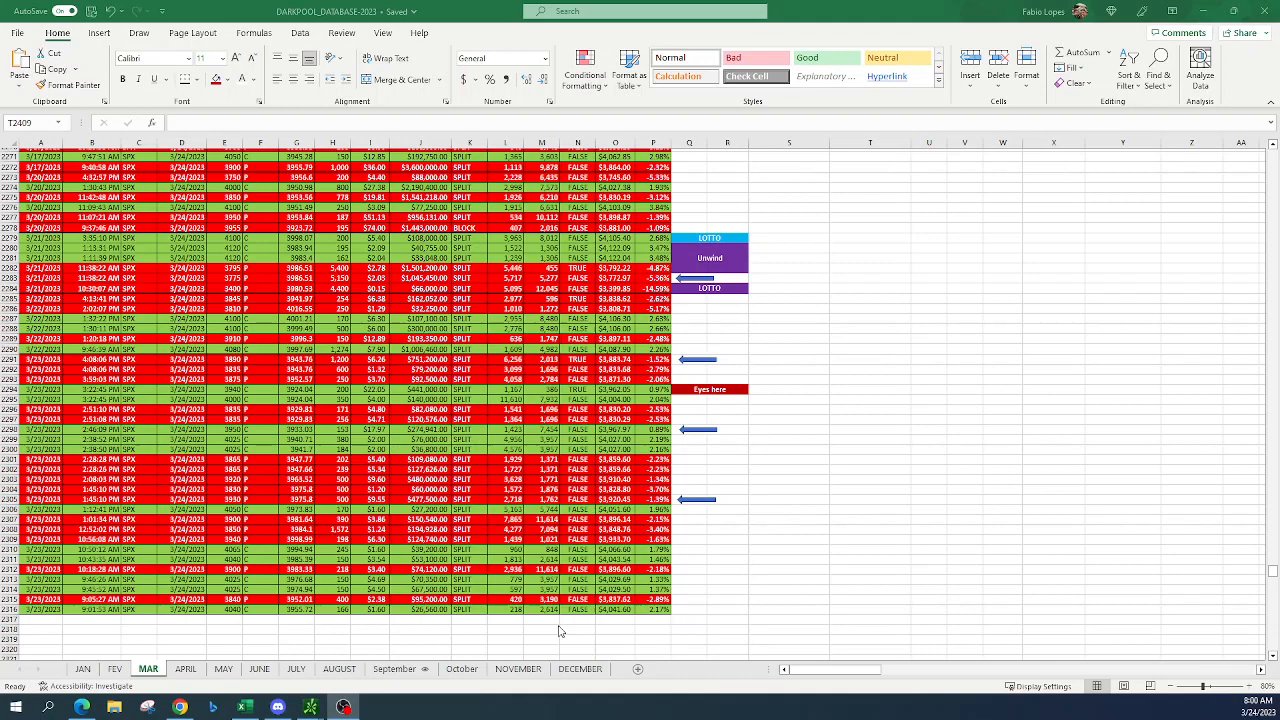
pyautogui.moveTo(650, 478)
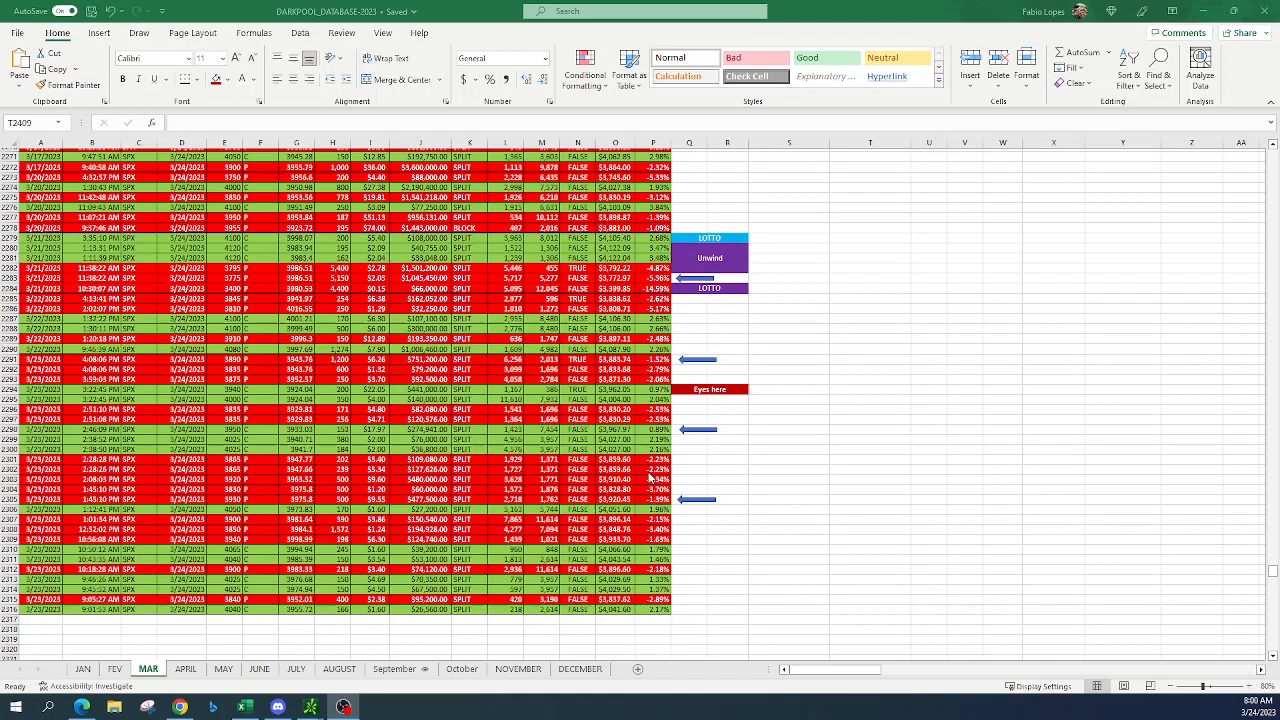
pyautogui.moveTo(648, 444)
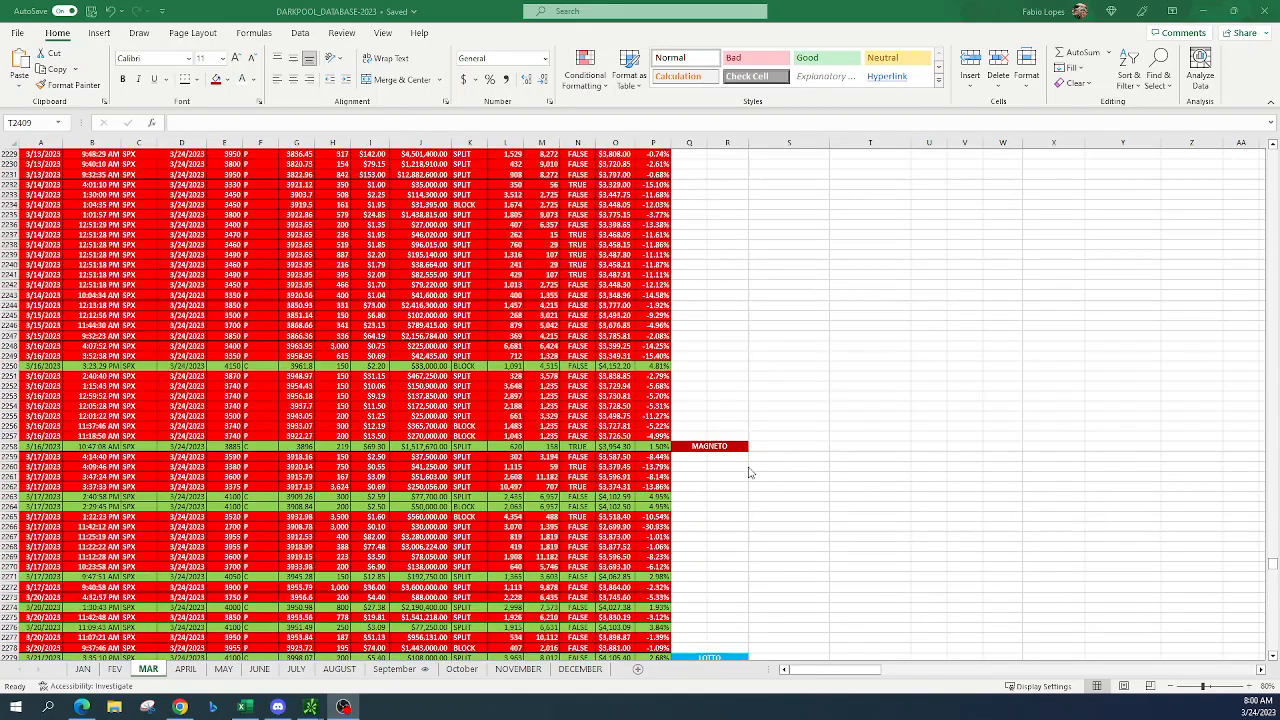
# Scroll down through the MAR sheet of the darkpool order spreadsheet
pyautogui.scroll(-3)
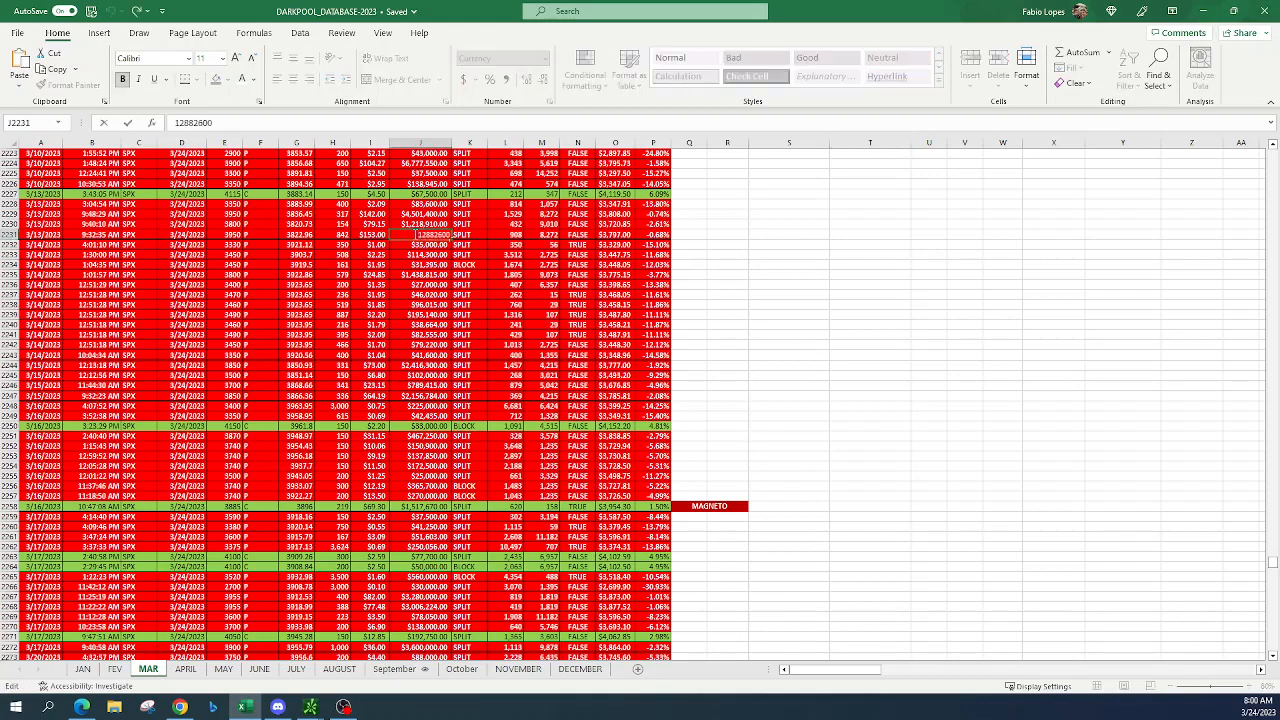
pyautogui.moveTo(624, 248)
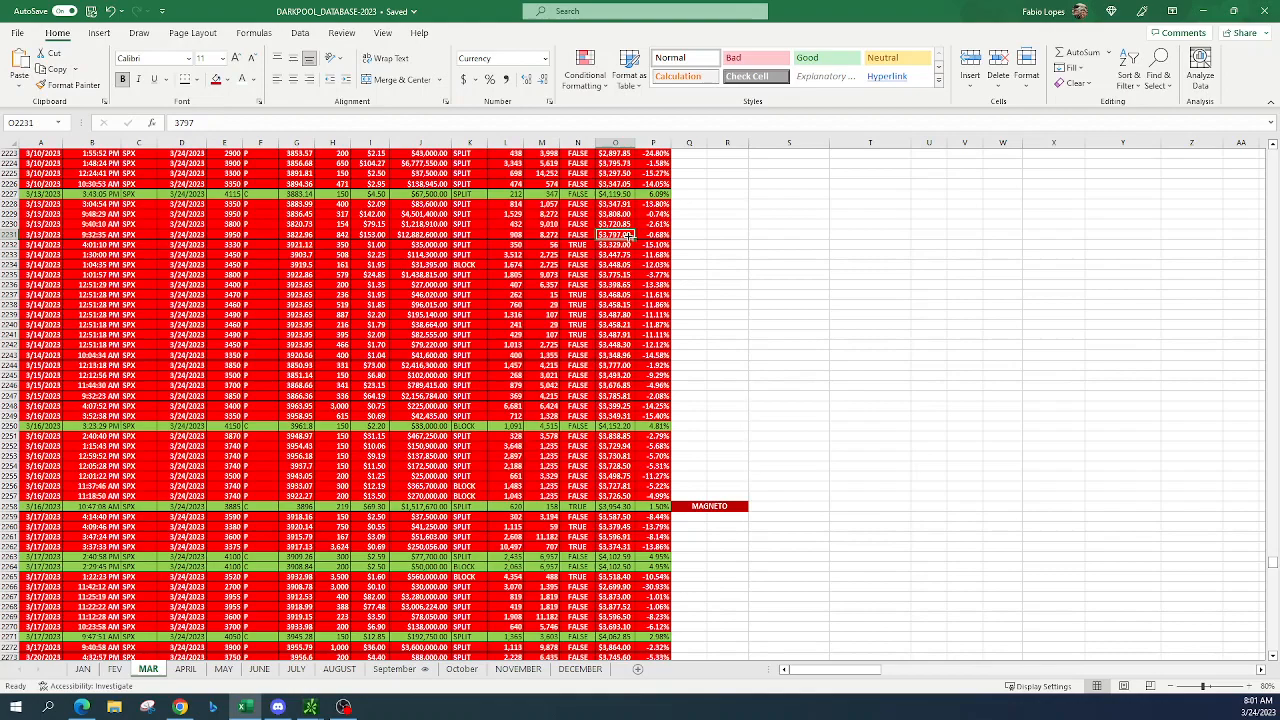
pyautogui.scroll(-3)
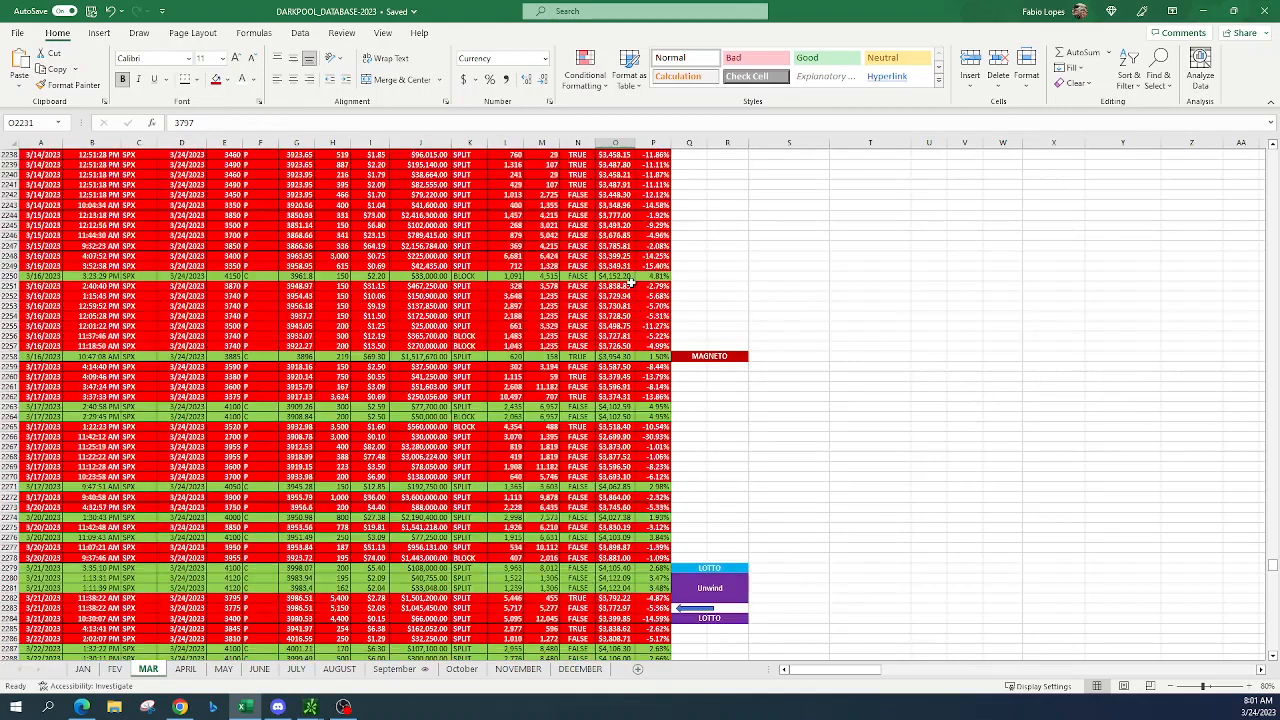
pyautogui.scroll(-3)
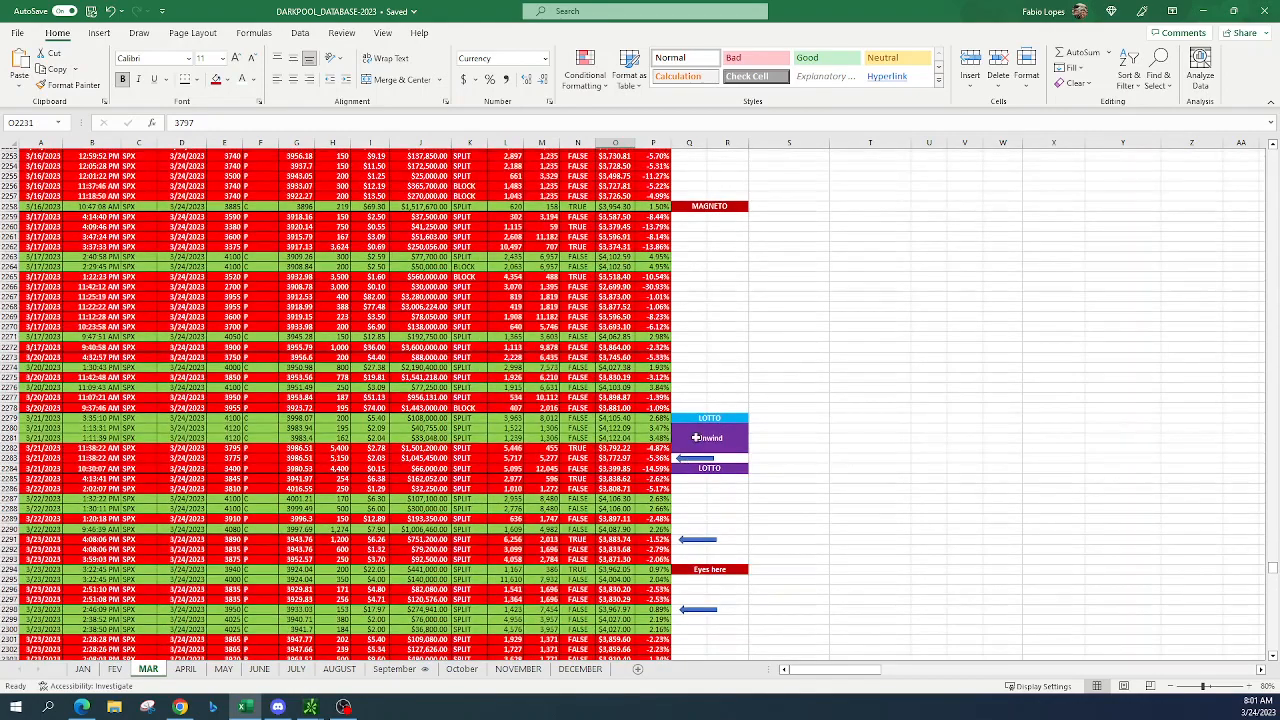
pyautogui.scroll(-3)
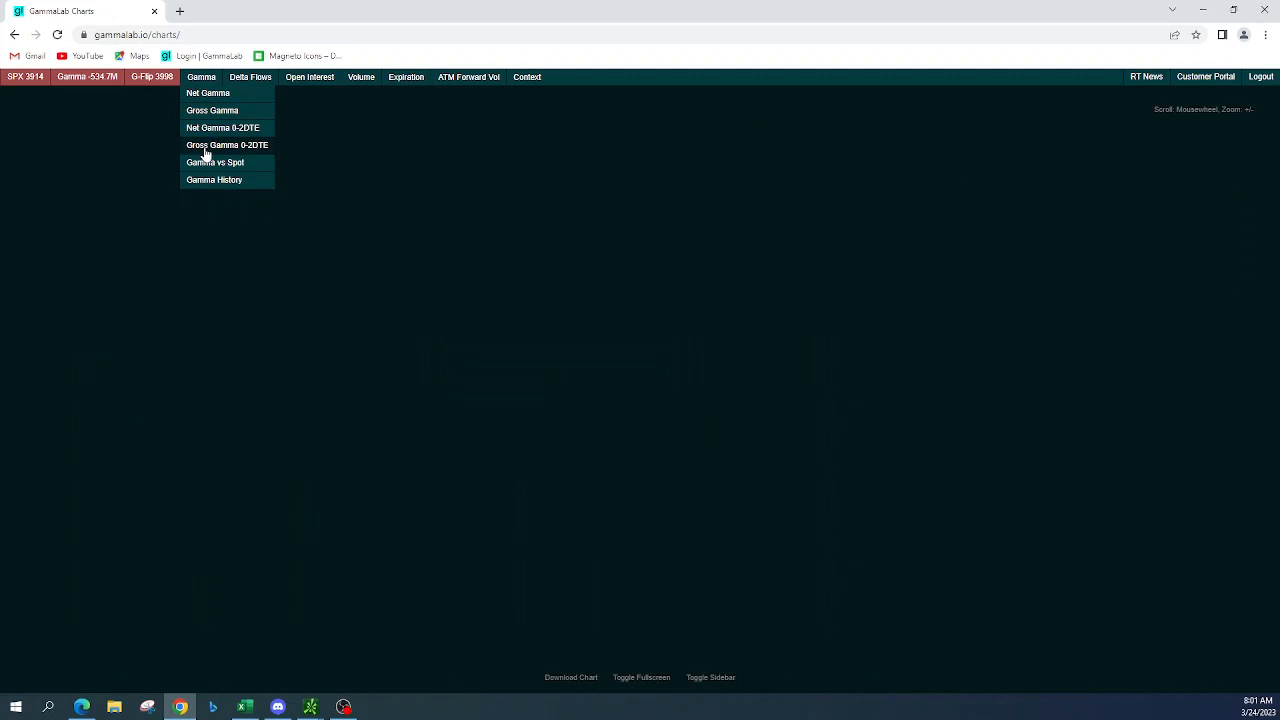
# View the SPX Gross Gamma 0-2DTE chart, then switch to Net Gamma 0-2DTE
pyautogui.click(228, 144)
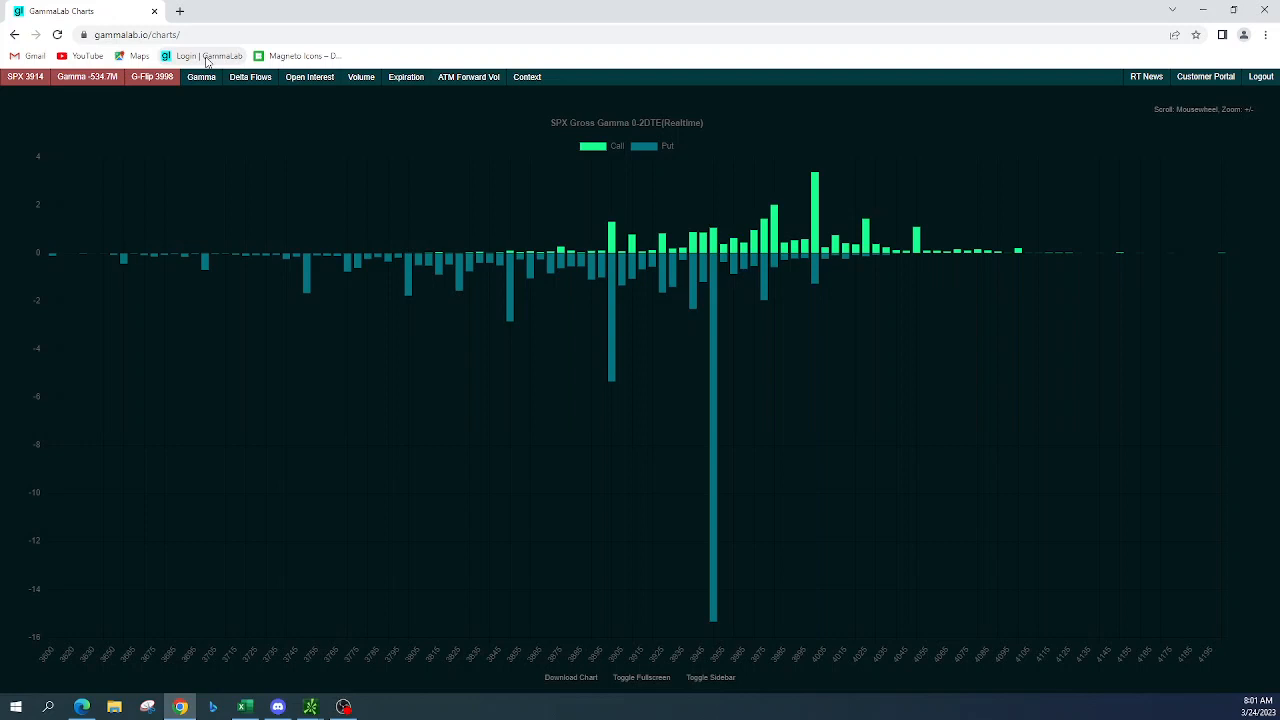
pyautogui.click(200, 76)
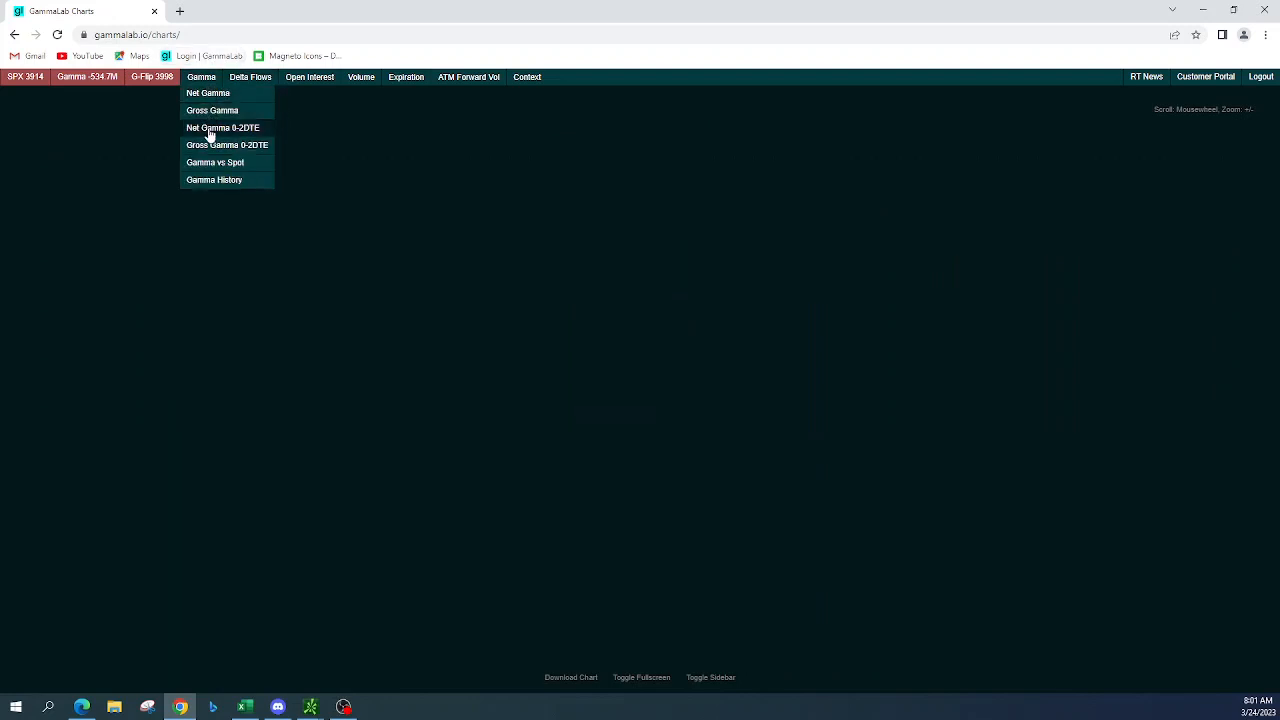
pyautogui.click(222, 128)
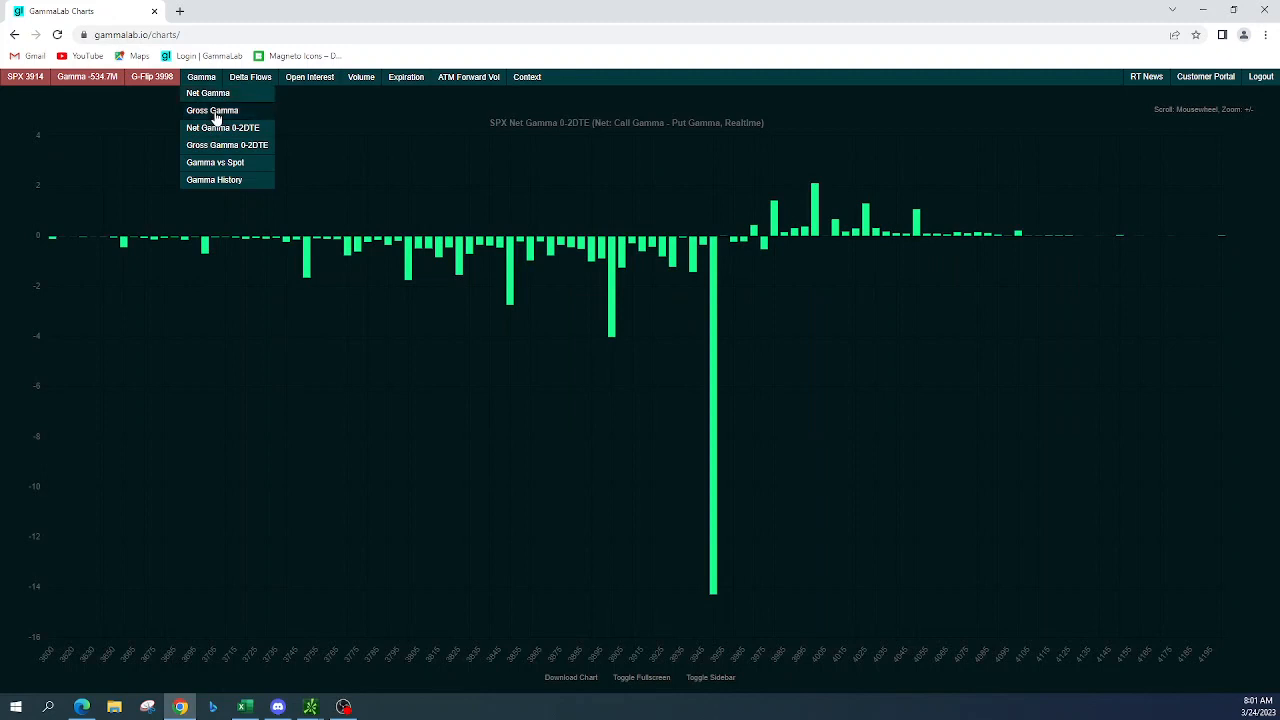
# Display the realtime SPX Gross Gamma chart across all expiries
pyautogui.click(212, 110)
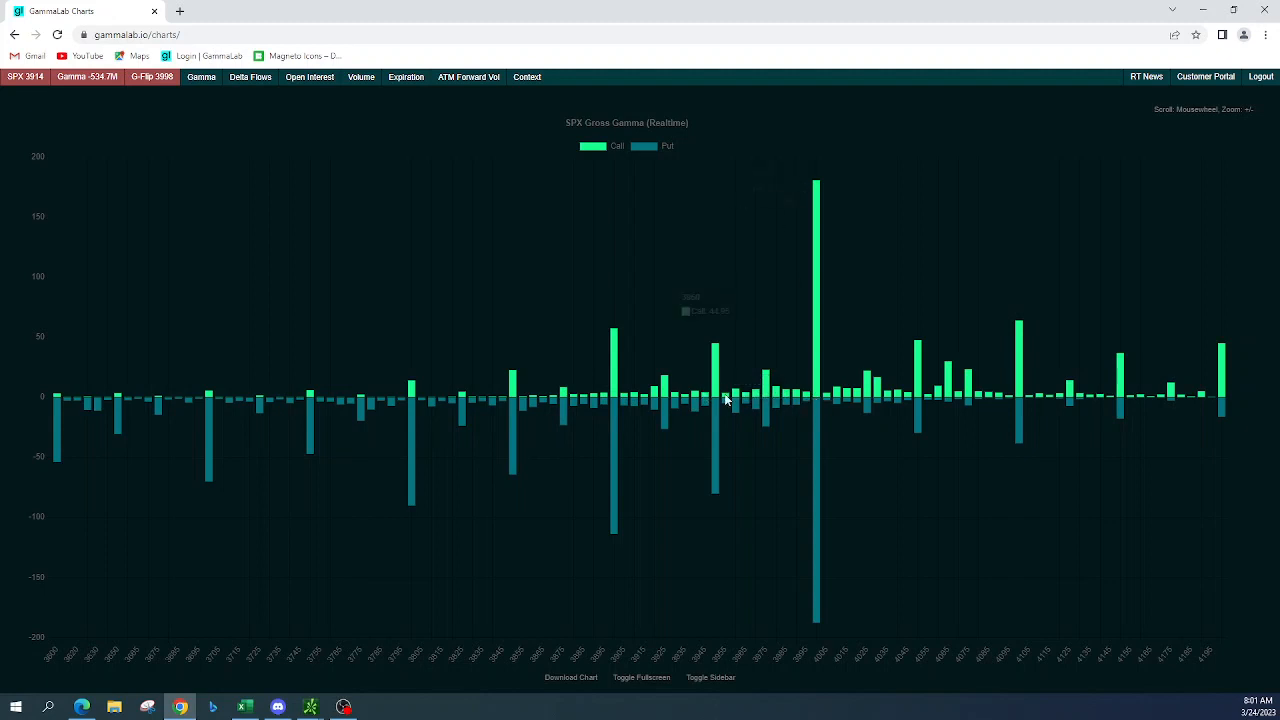
pyautogui.moveTo(716, 408)
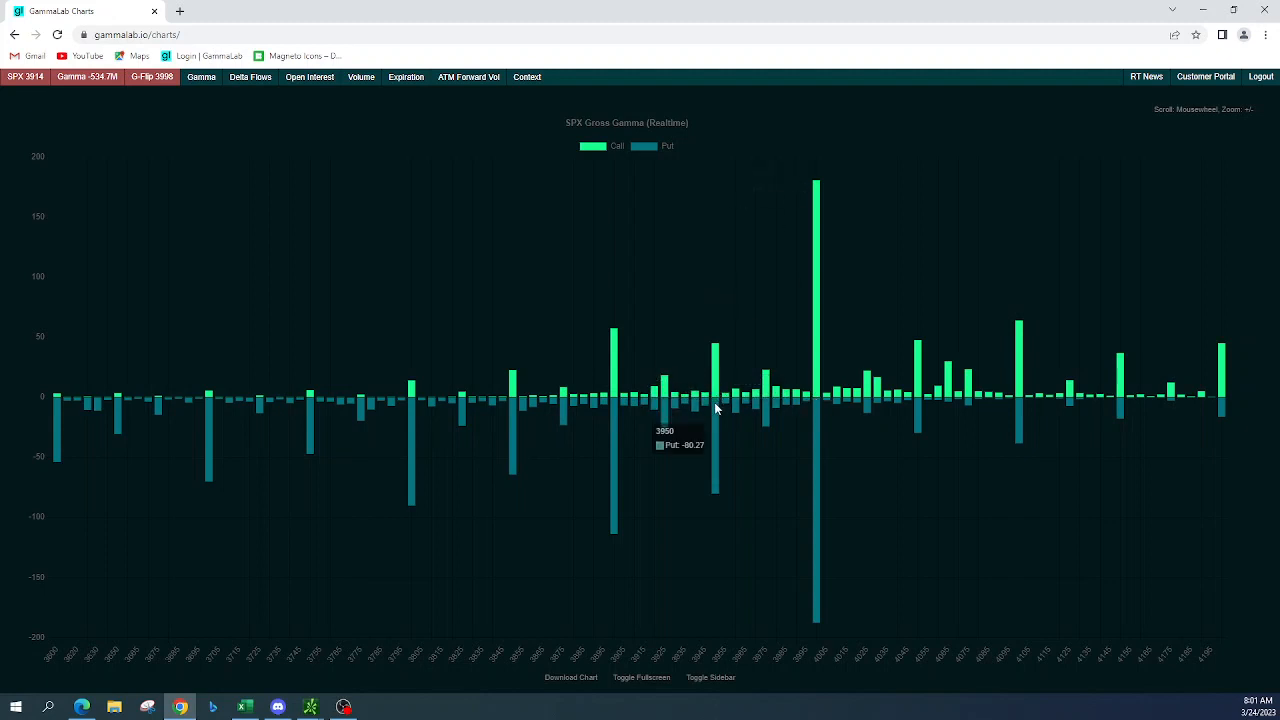
pyautogui.moveTo(700, 390)
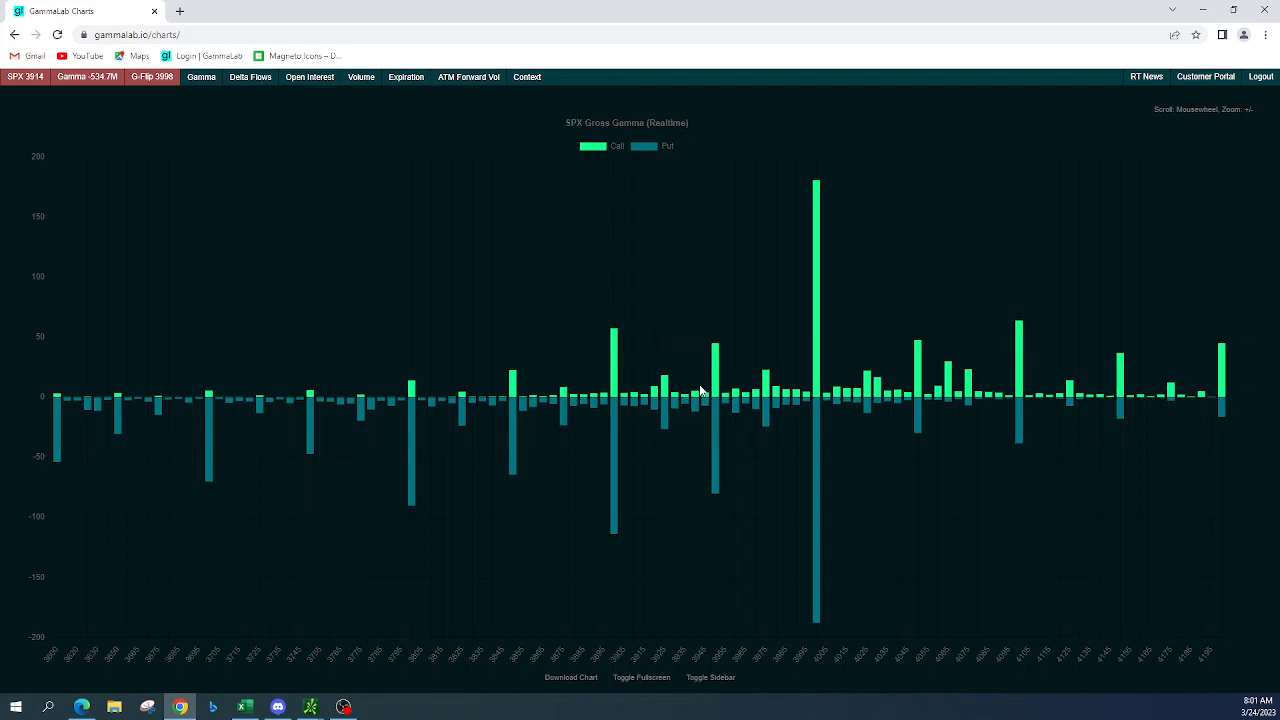
pyautogui.moveTo(620, 392)
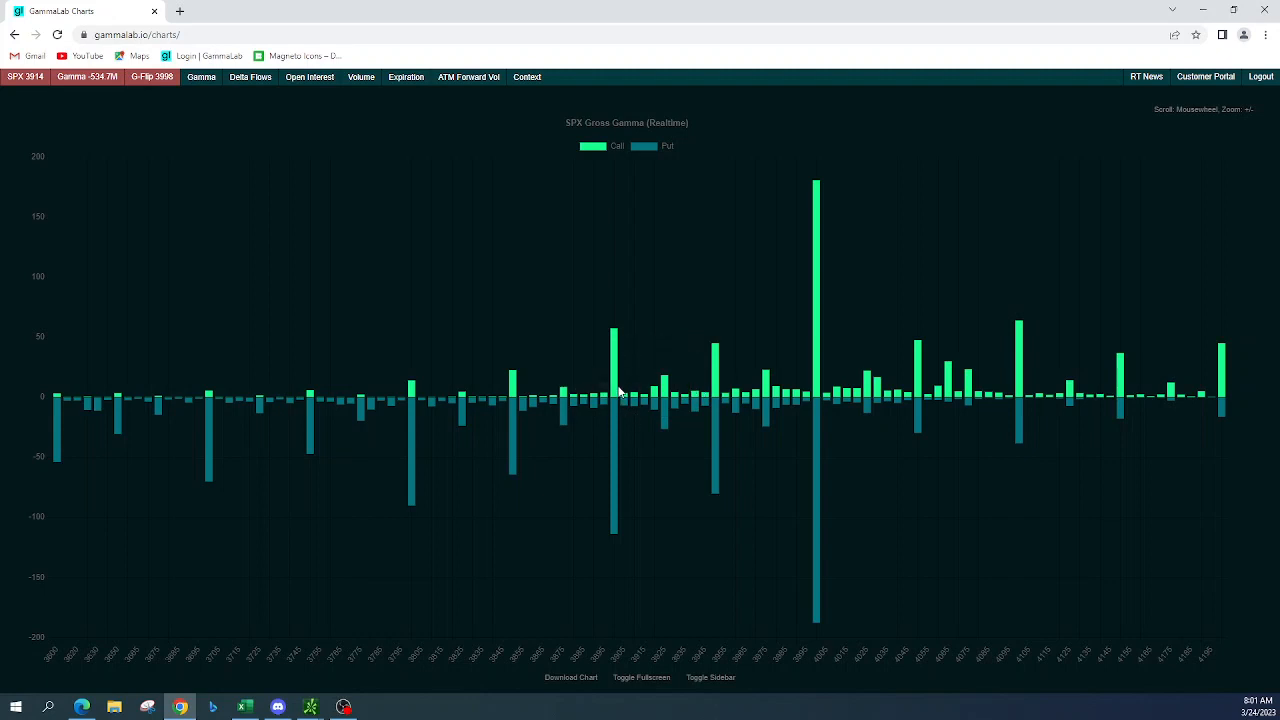
pyautogui.moveTo(616, 392)
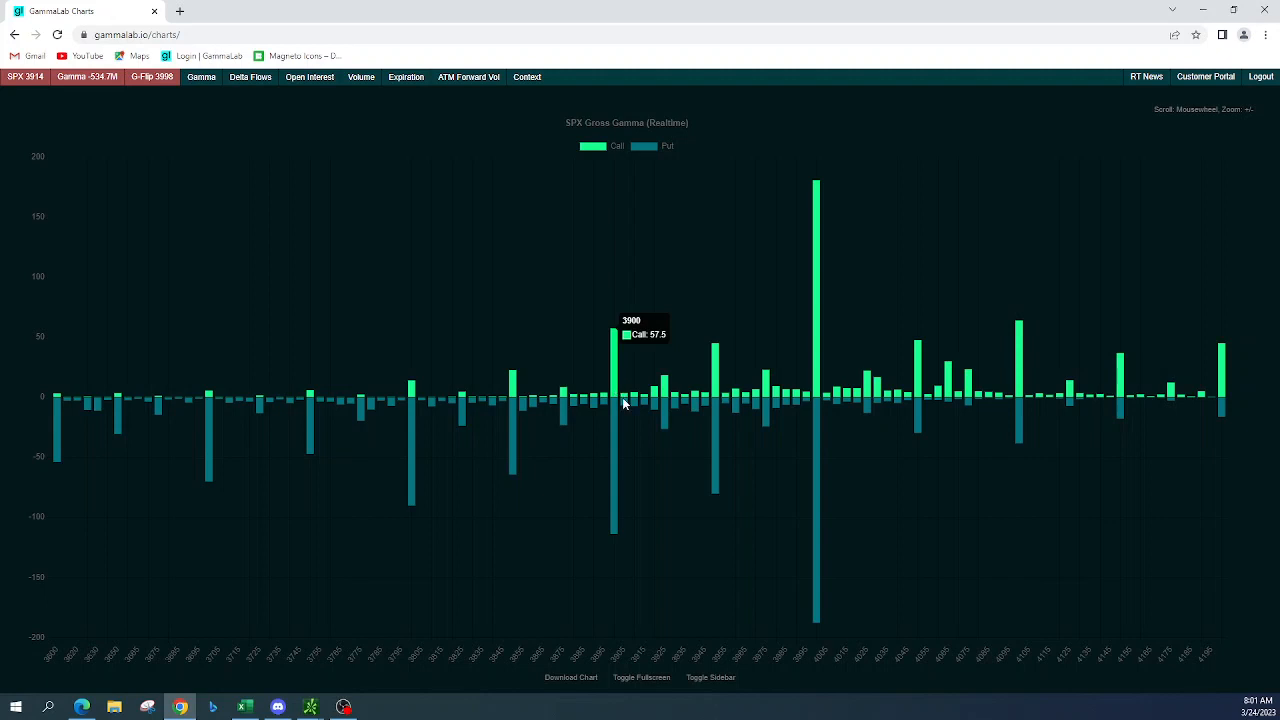
pyautogui.moveTo(710, 390)
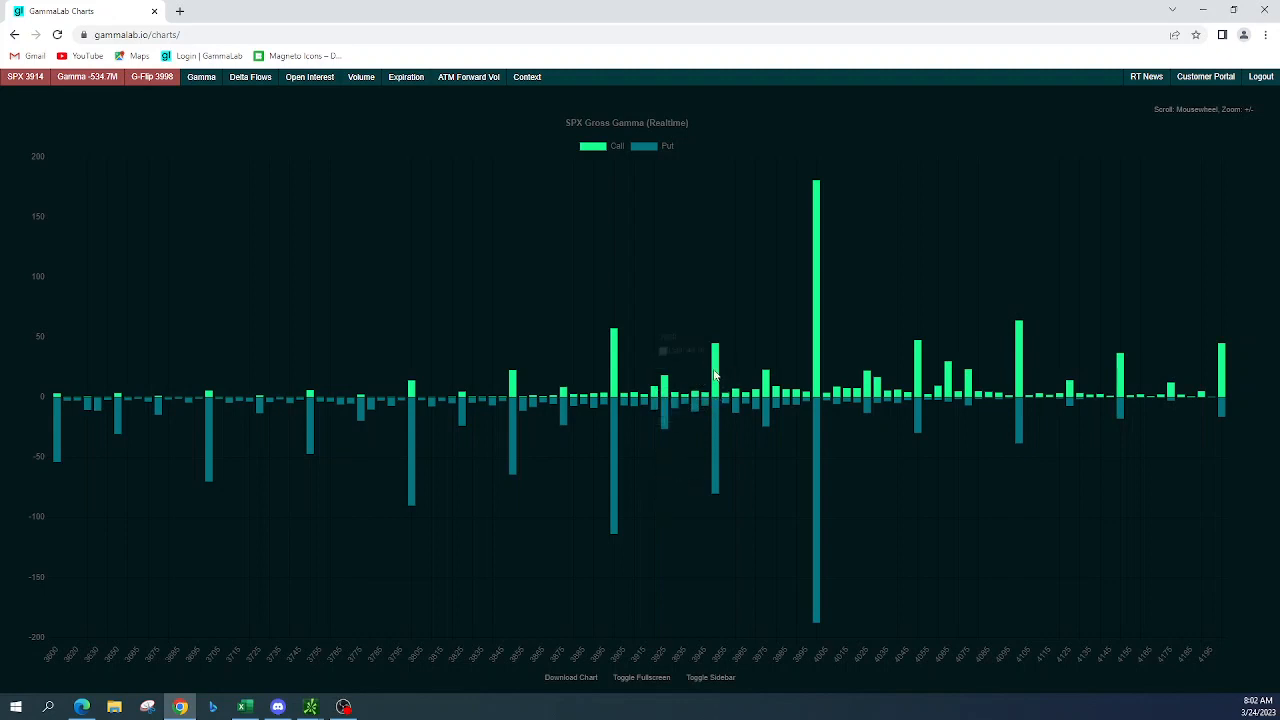
pyautogui.moveTo(694, 370)
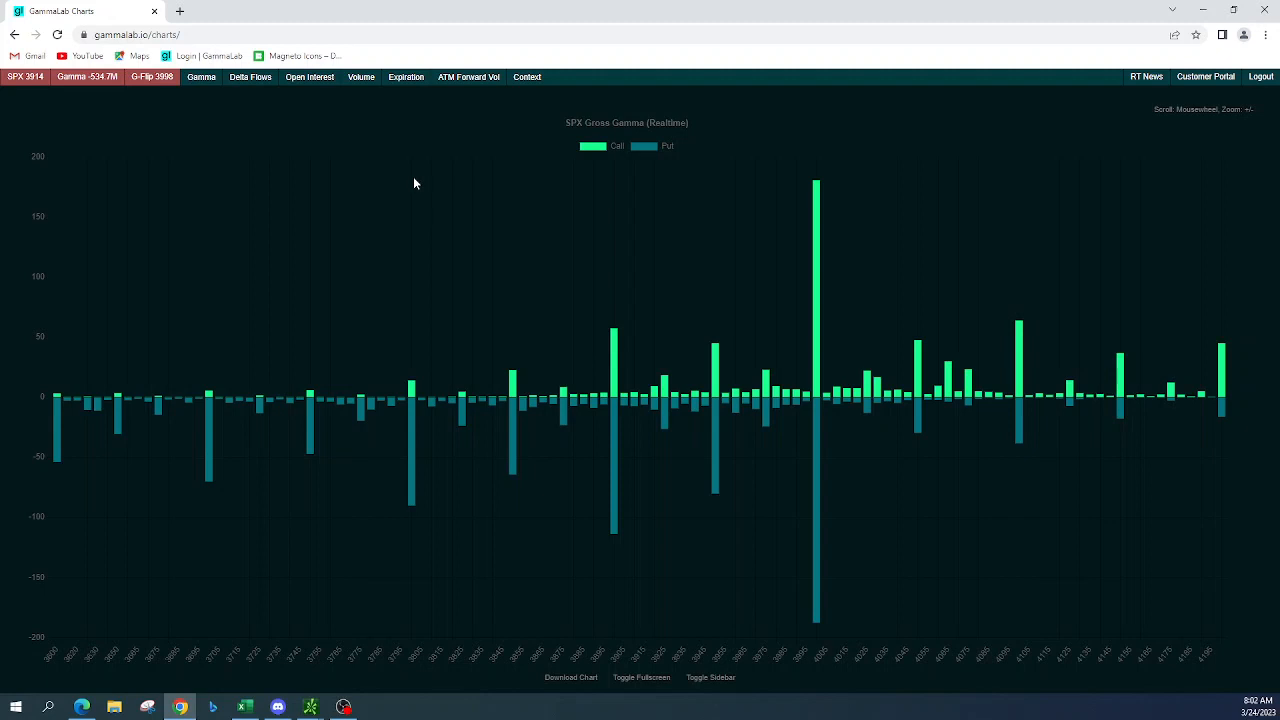
pyautogui.moveTo(230, 96)
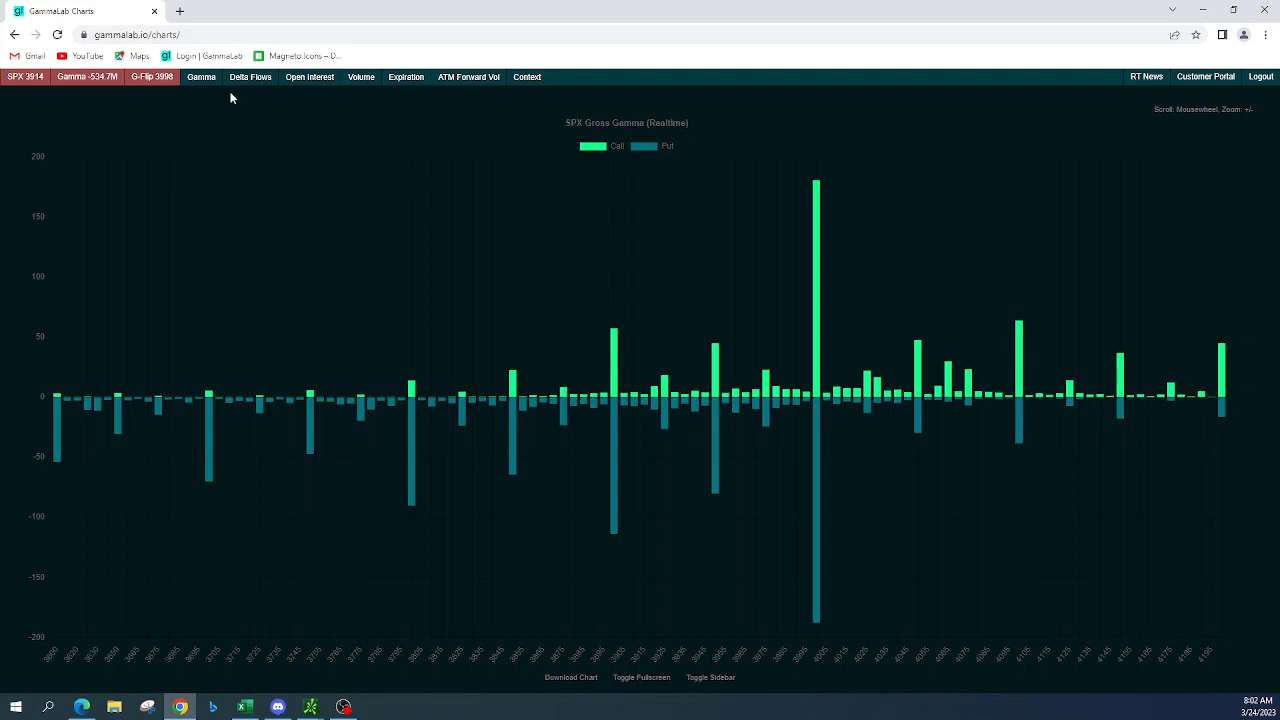
pyautogui.click(200, 76)
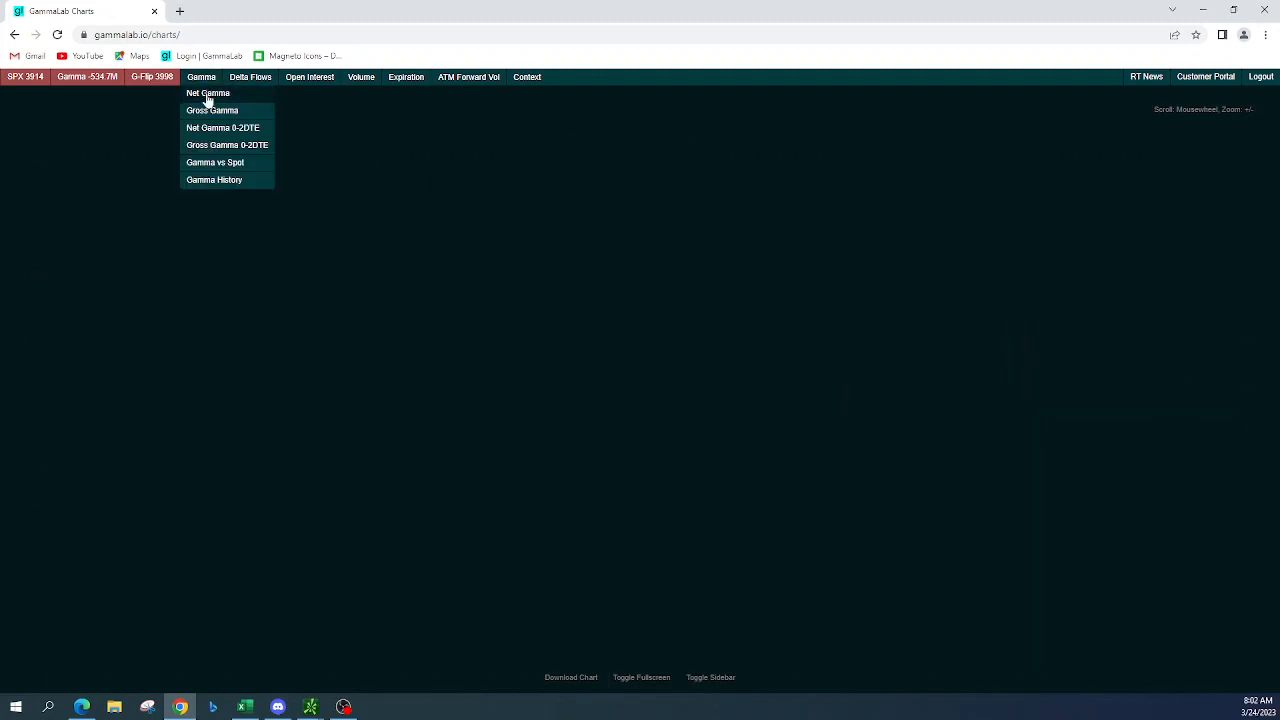
pyautogui.click(208, 94)
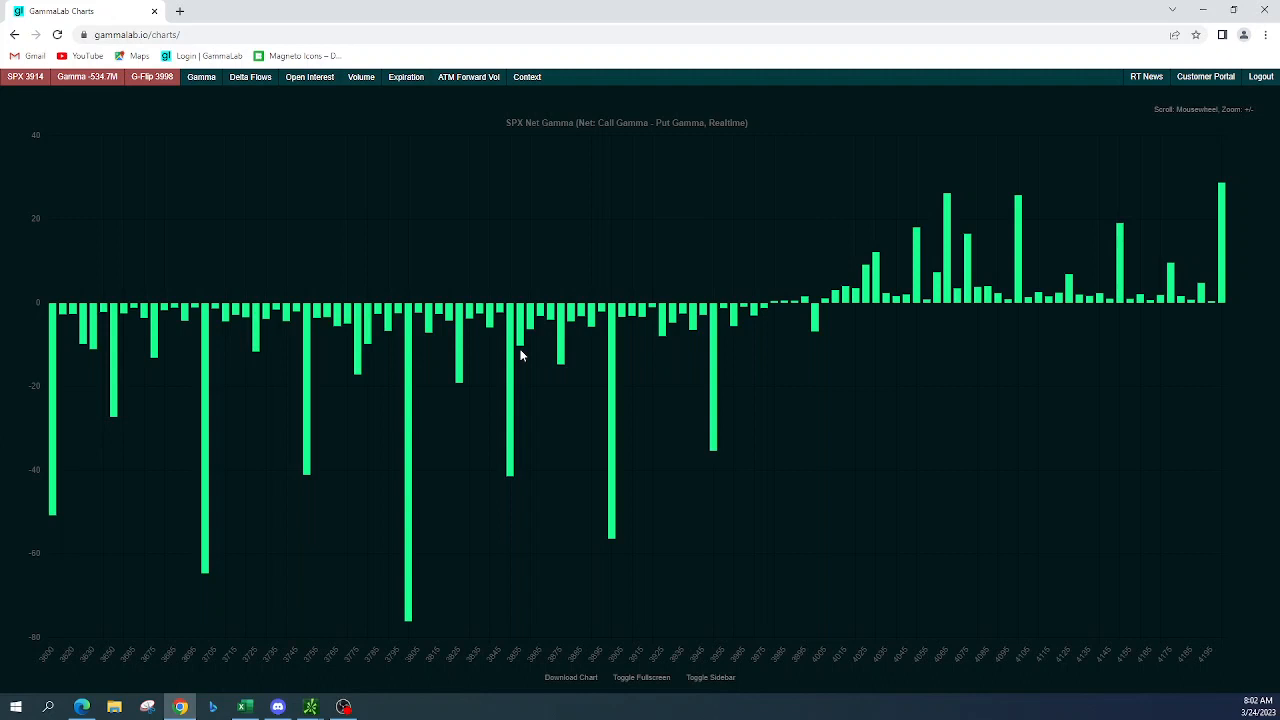
pyautogui.moveTo(1032, 322)
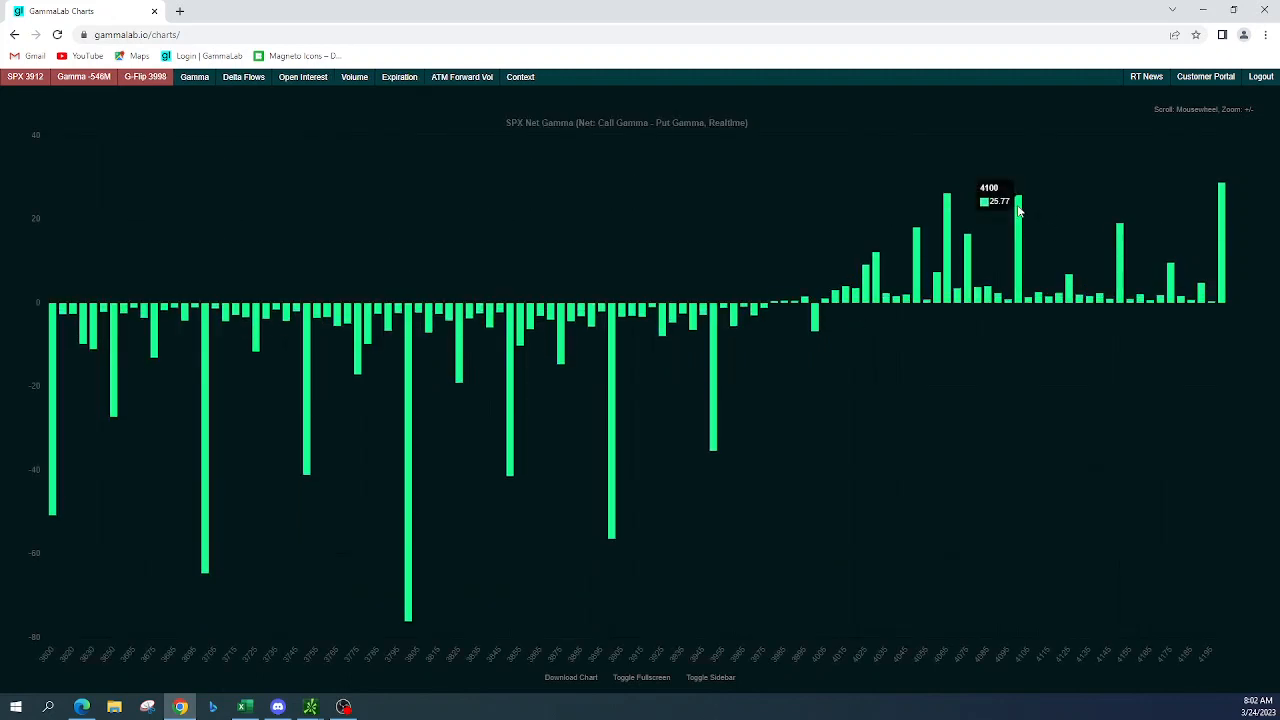
pyautogui.moveTo(944, 200)
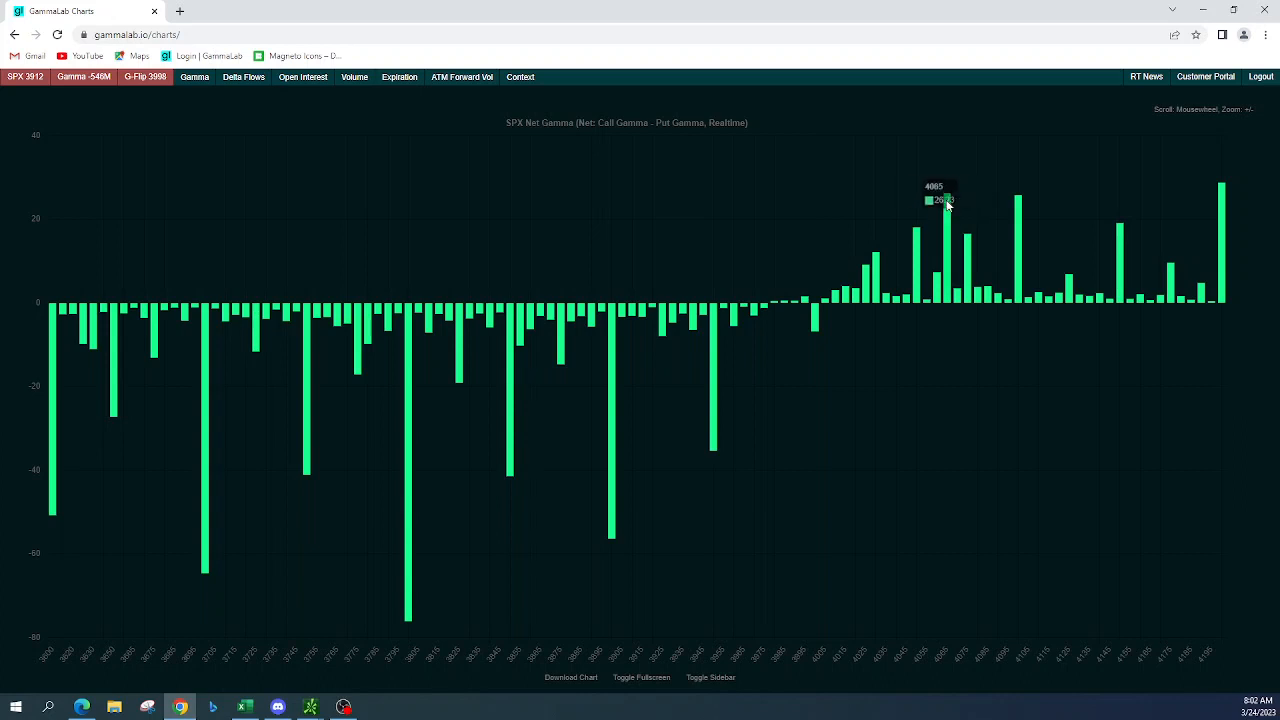
pyautogui.moveTo(996, 324)
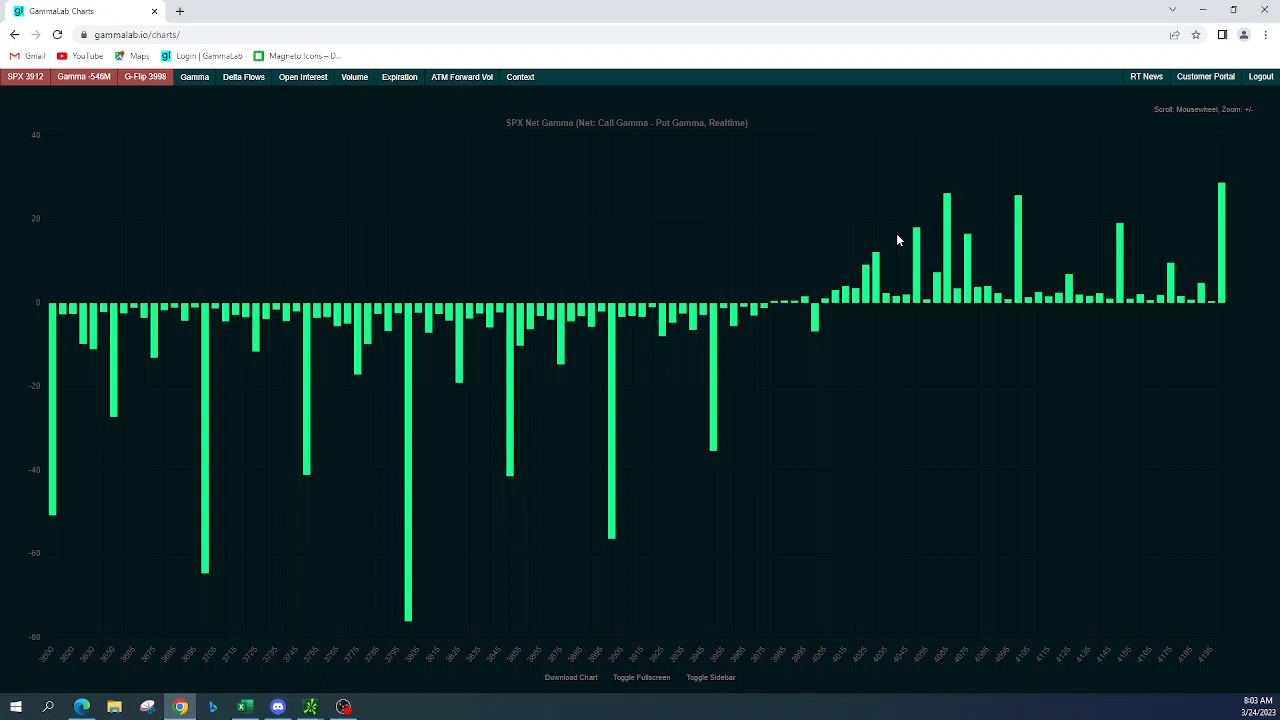
pyautogui.moveTo(880, 292)
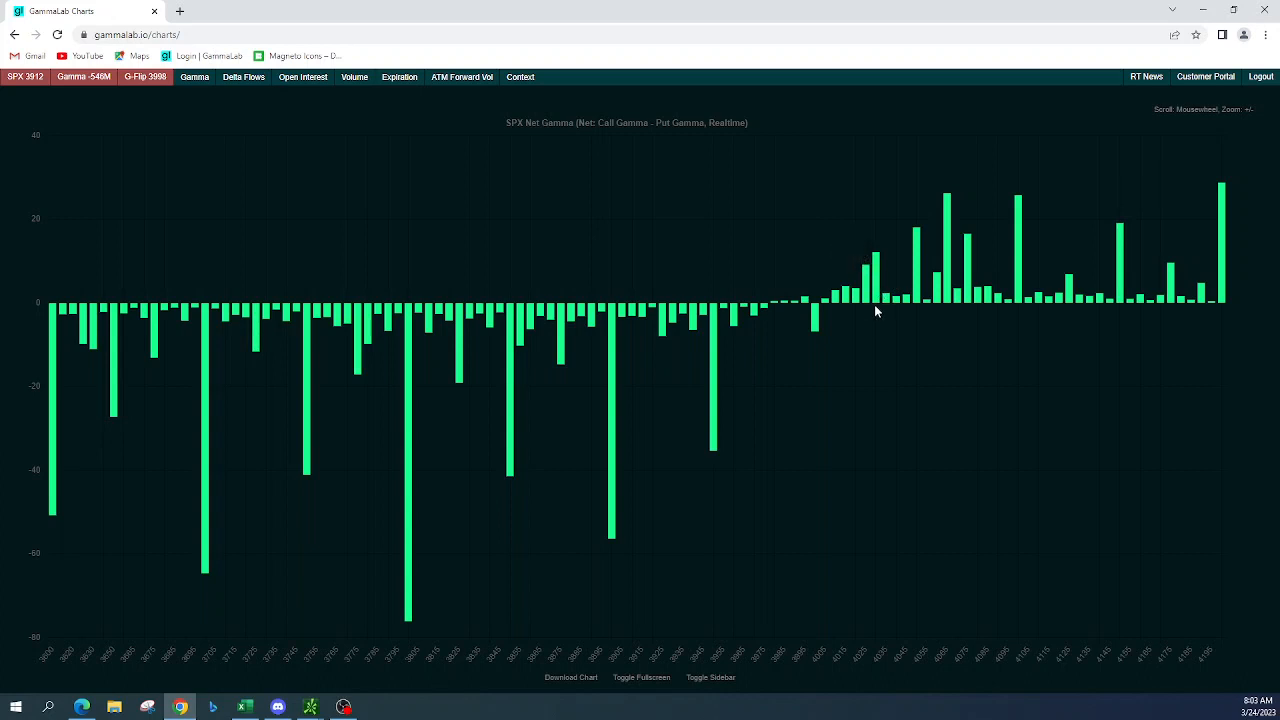
pyautogui.moveTo(1040, 218)
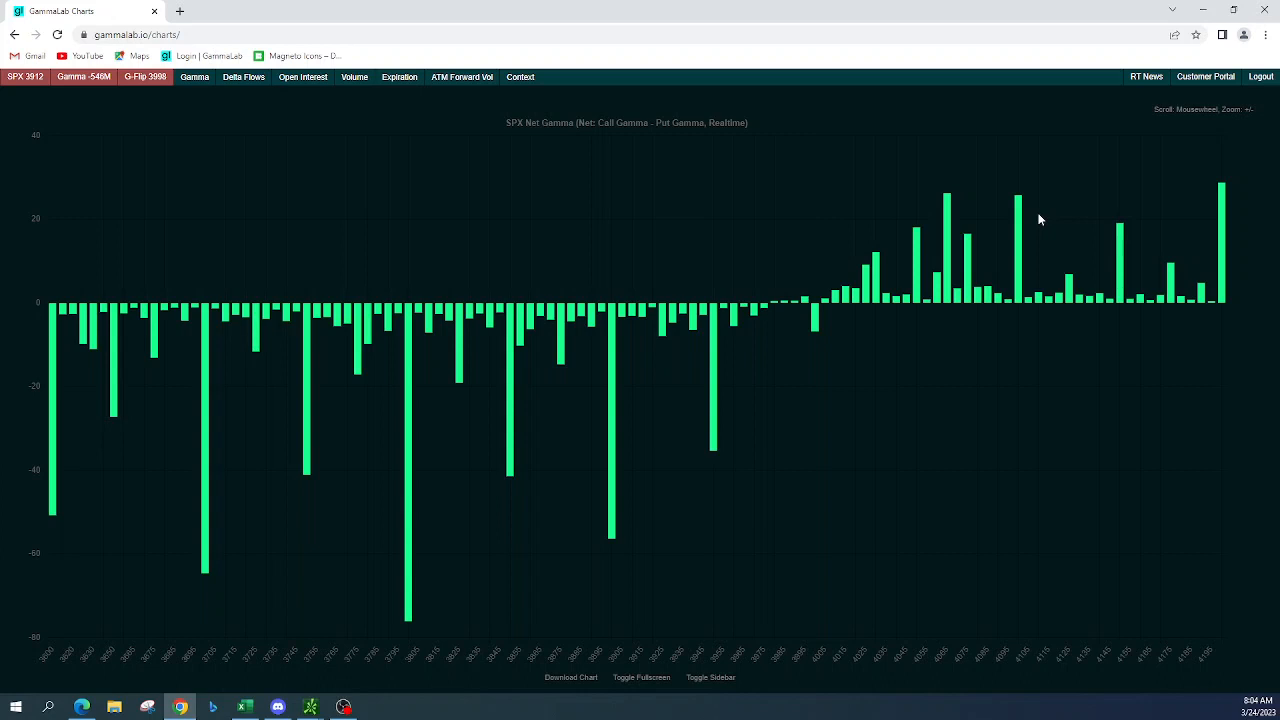
pyautogui.moveTo(908, 20)
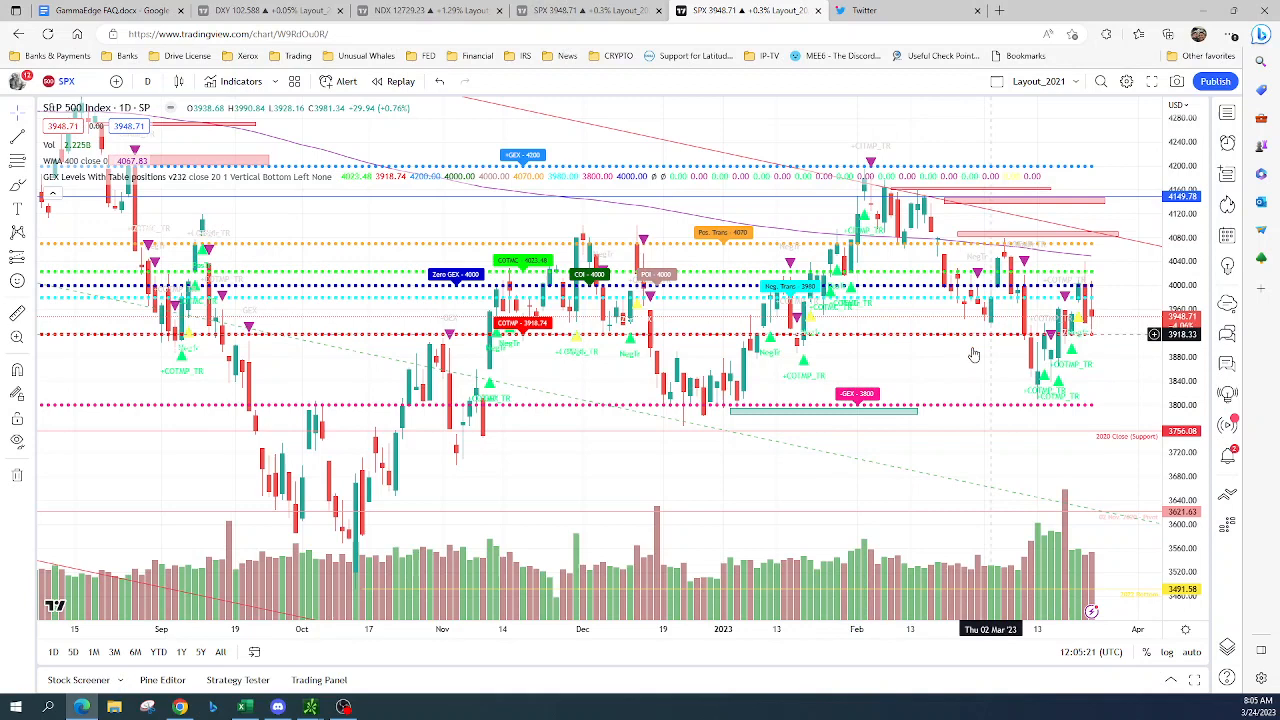
pyautogui.moveTo(884, 388)
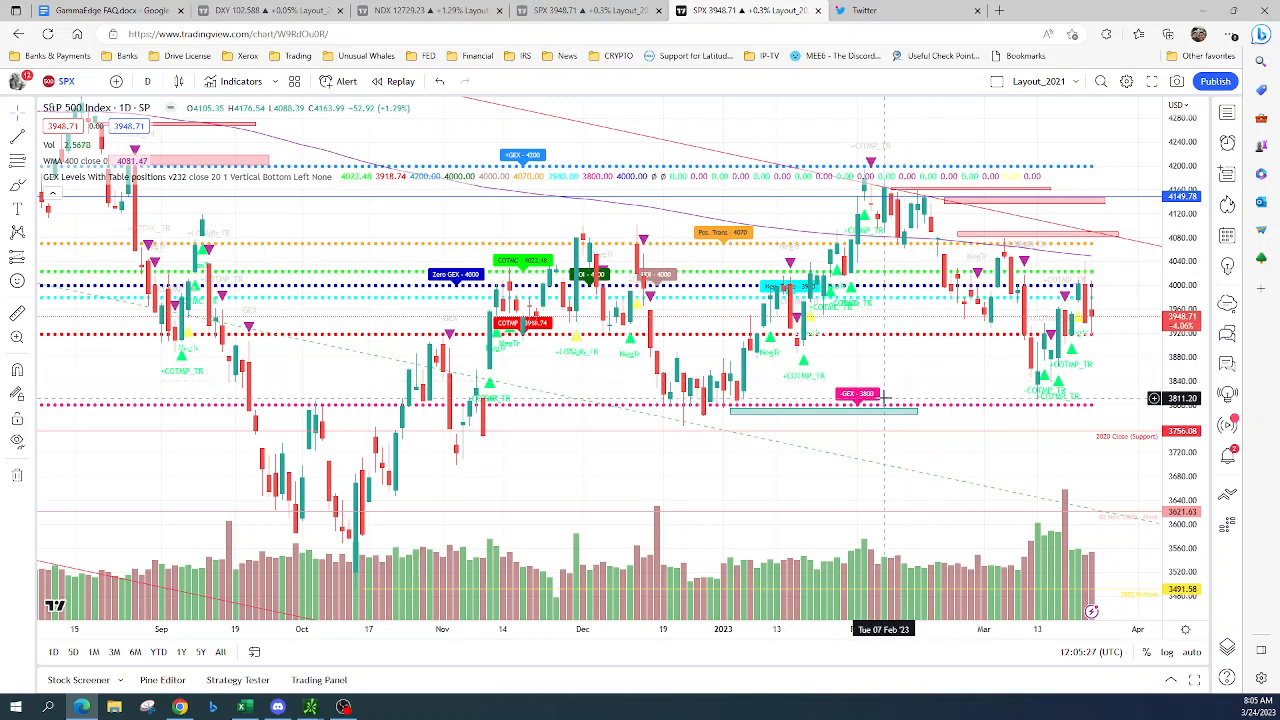
pyautogui.moveTo(852, 370)
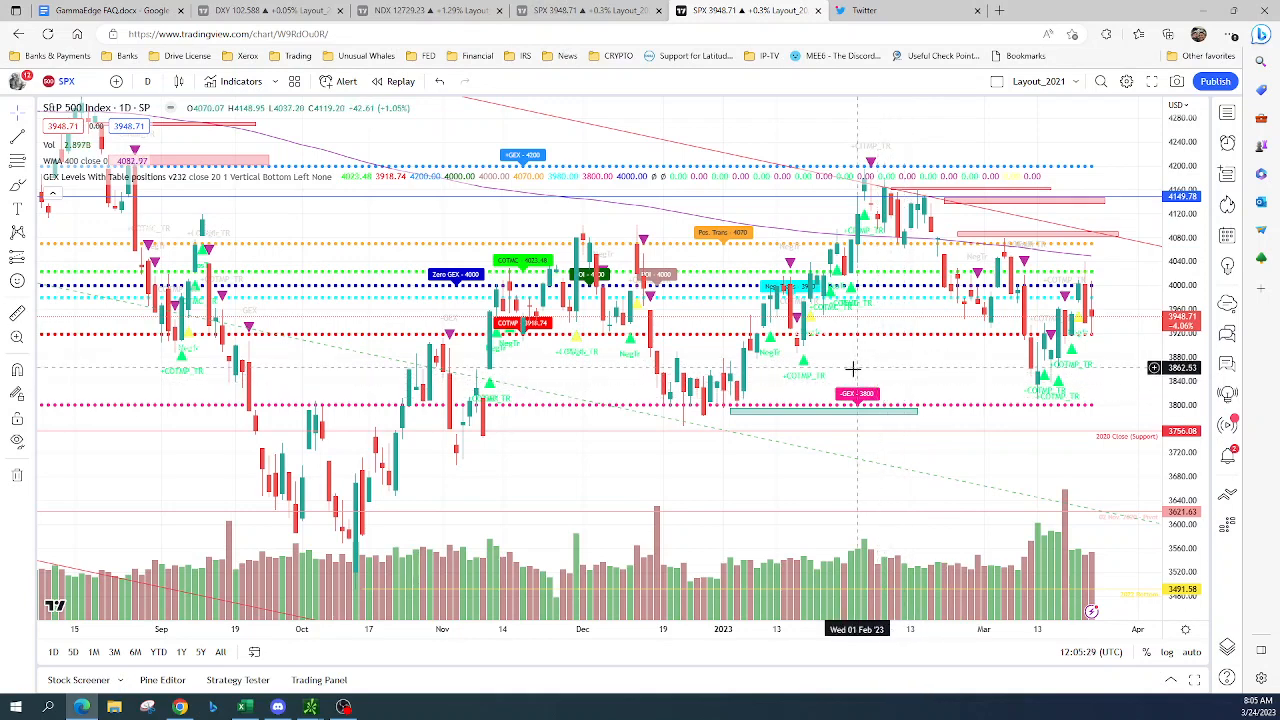
pyautogui.moveTo(948, 380)
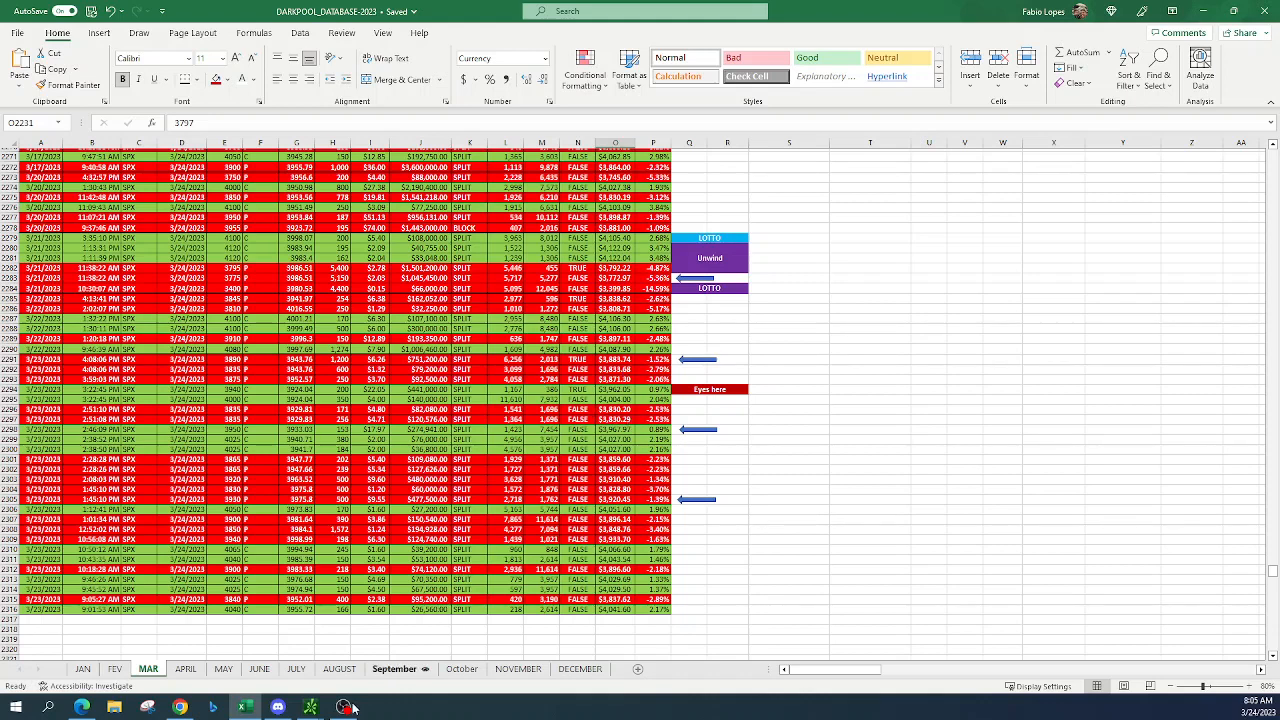
pyautogui.moveTo(308, 708)
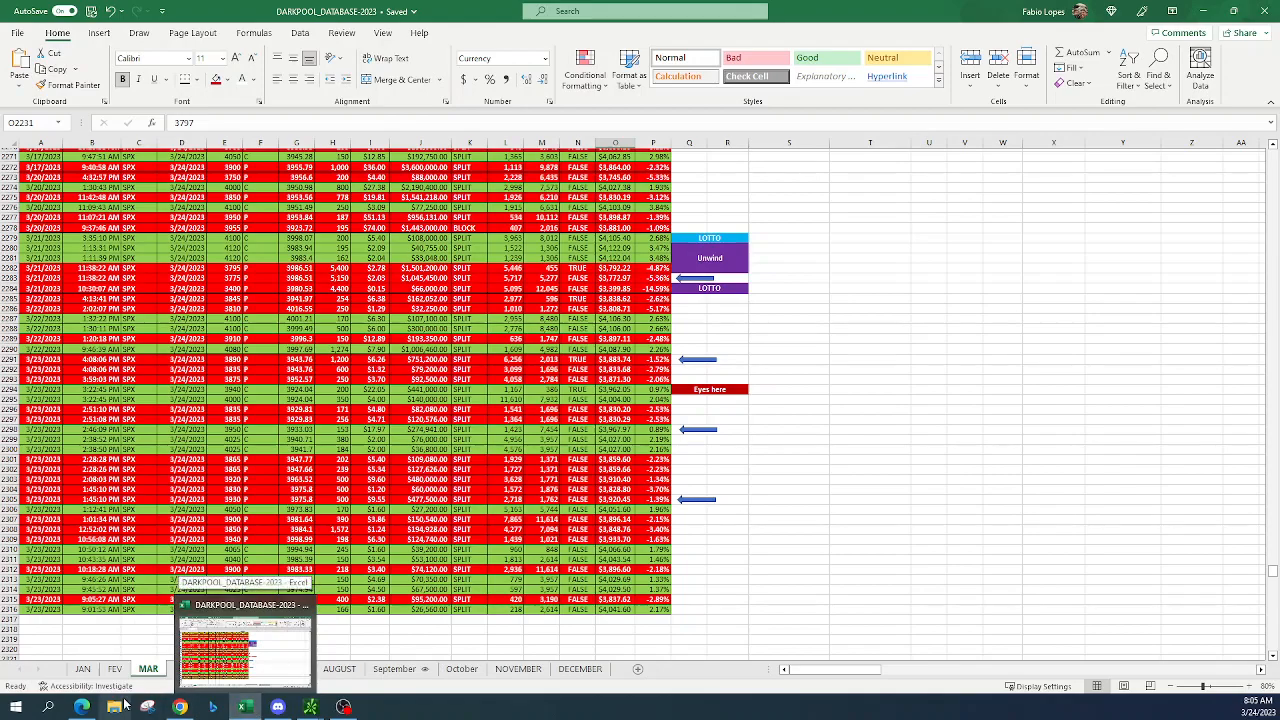
# Return from the MAR sheet to the TradingView SPX chart with gamma levels
pyautogui.click(180, 708)
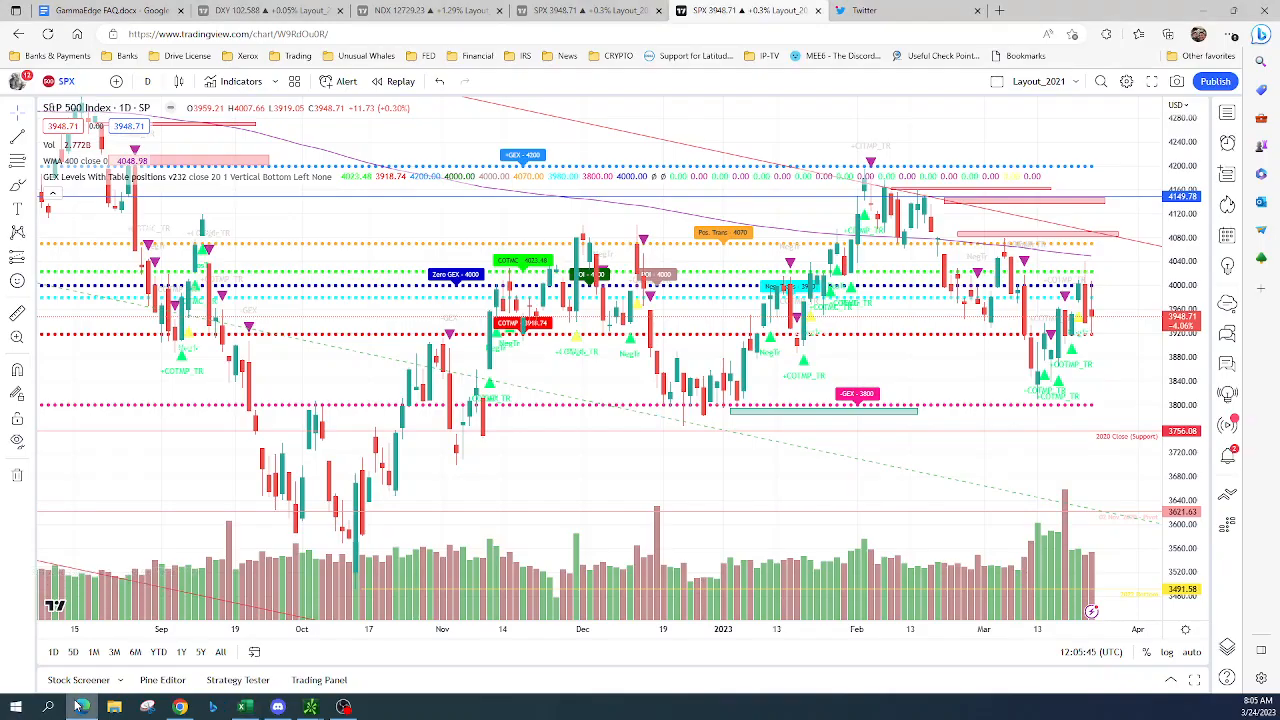
pyautogui.moveTo(560, 412)
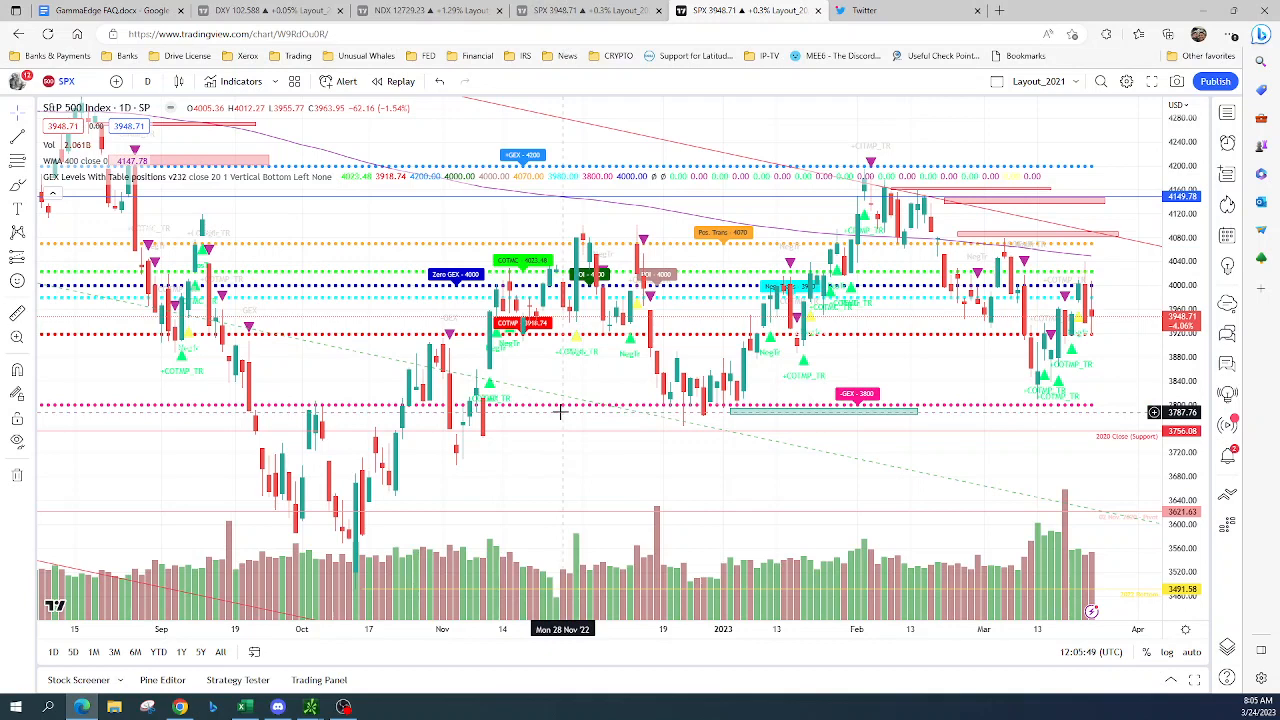
pyautogui.moveTo(936, 390)
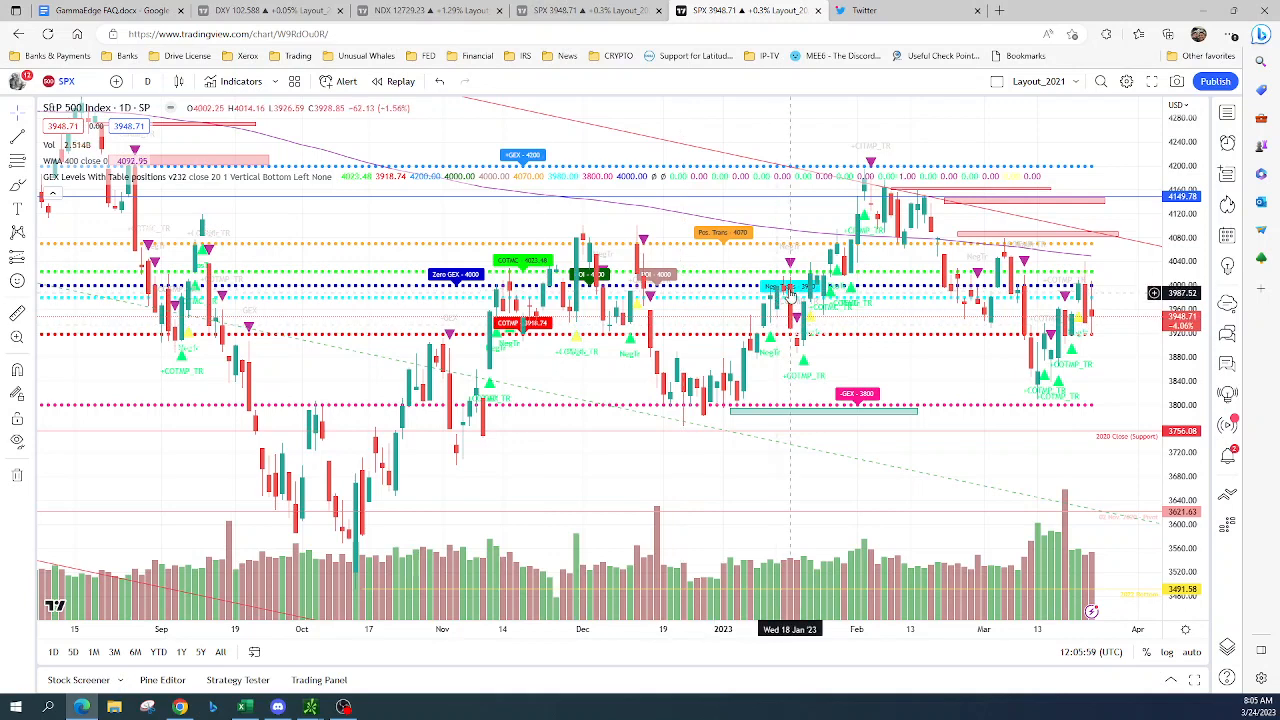
pyautogui.moveTo(816, 296)
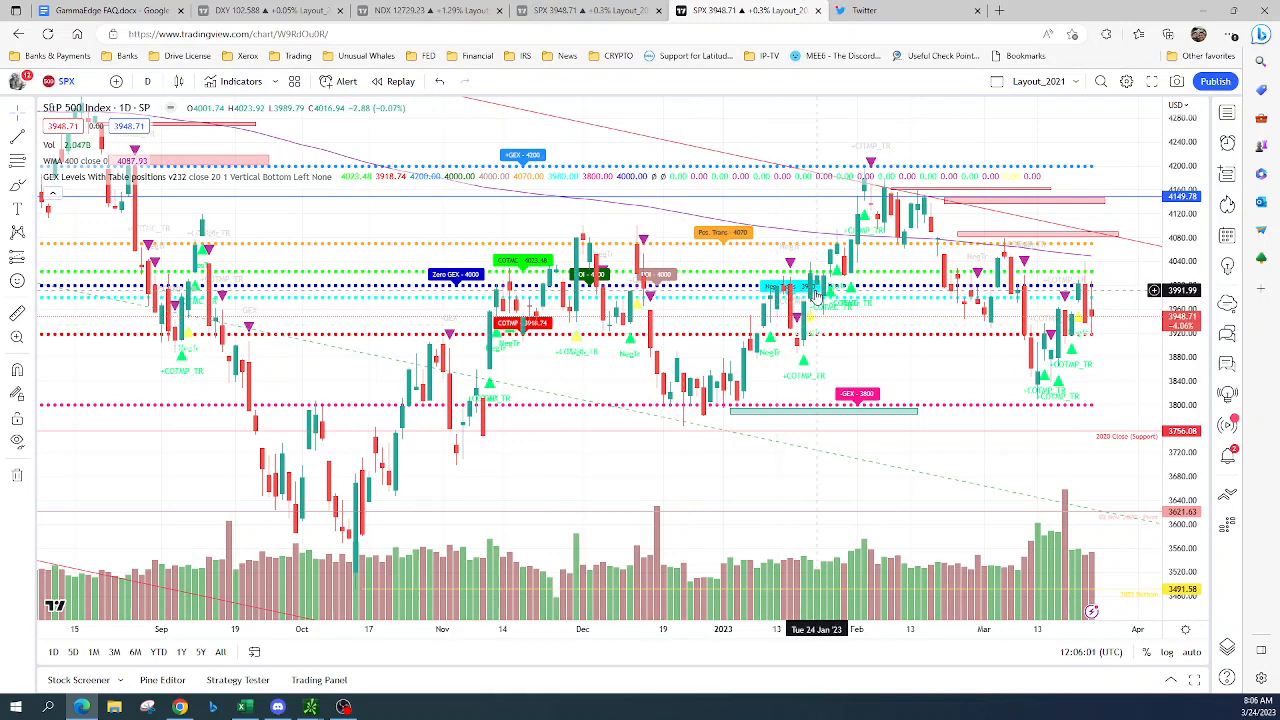
pyautogui.moveTo(476, 290)
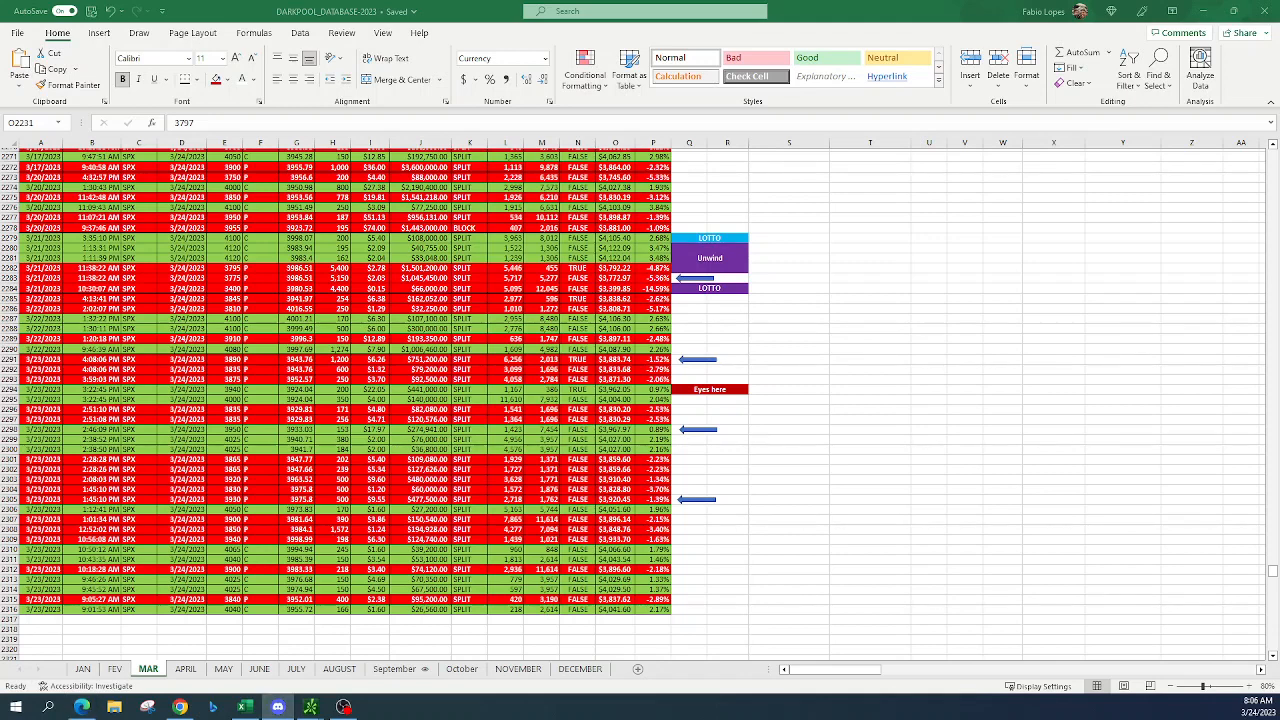
pyautogui.moveTo(830, 508)
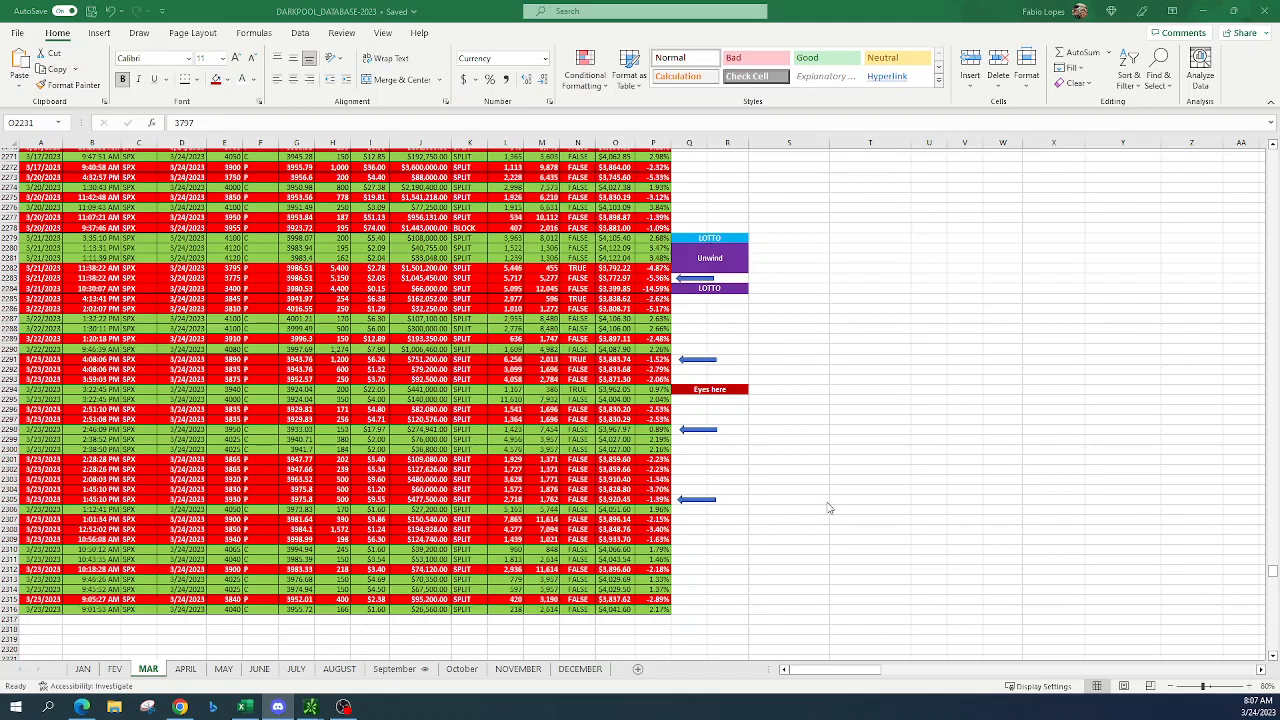
pyautogui.scroll(3)
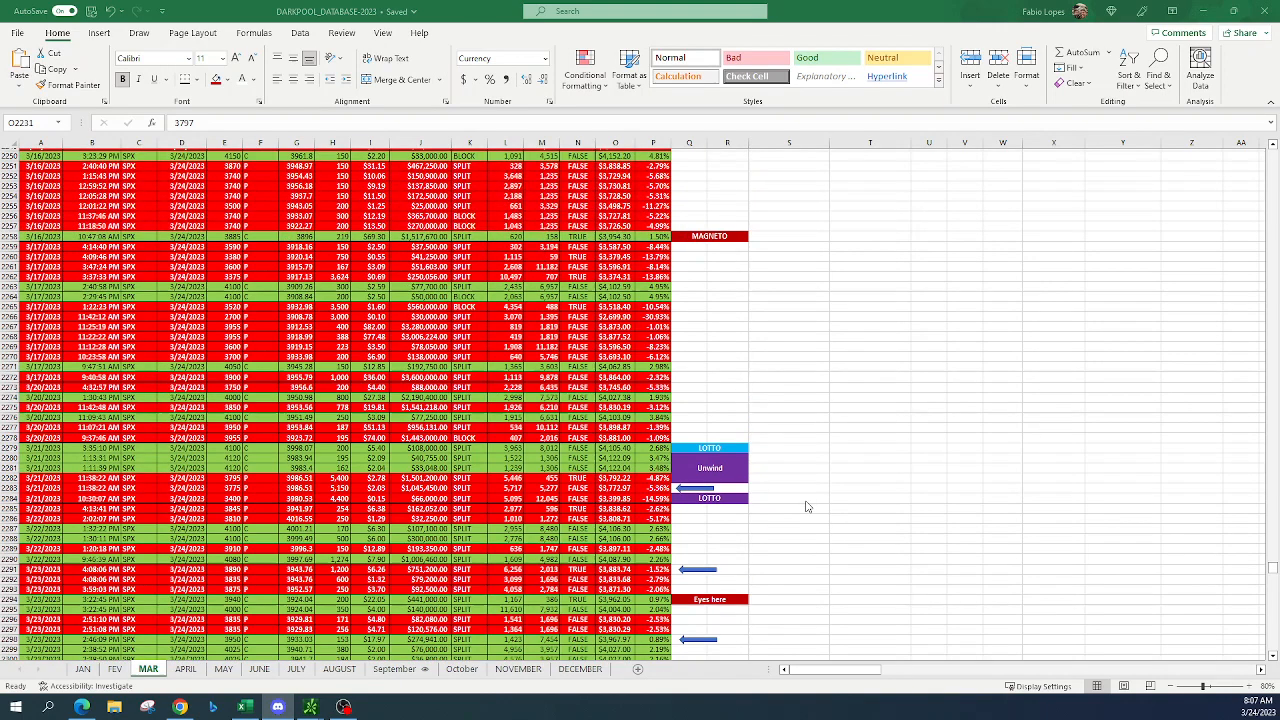
pyautogui.scroll(-3)
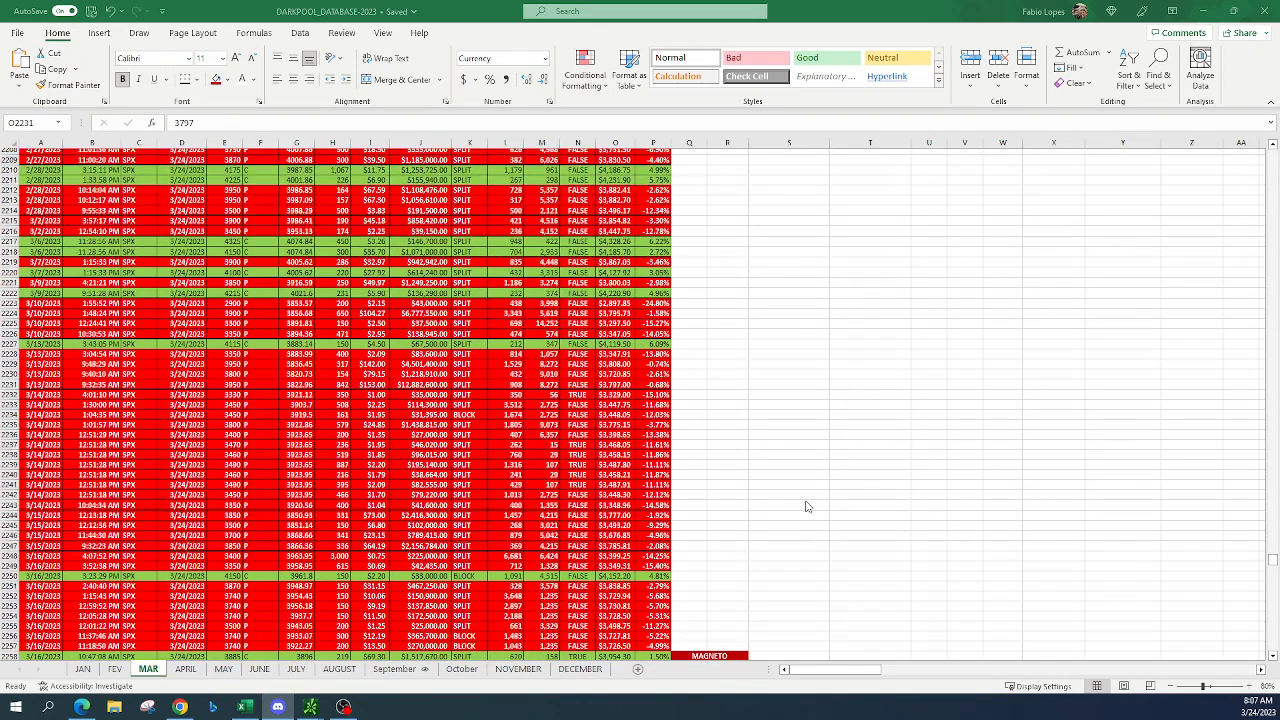
pyautogui.scroll(-3)
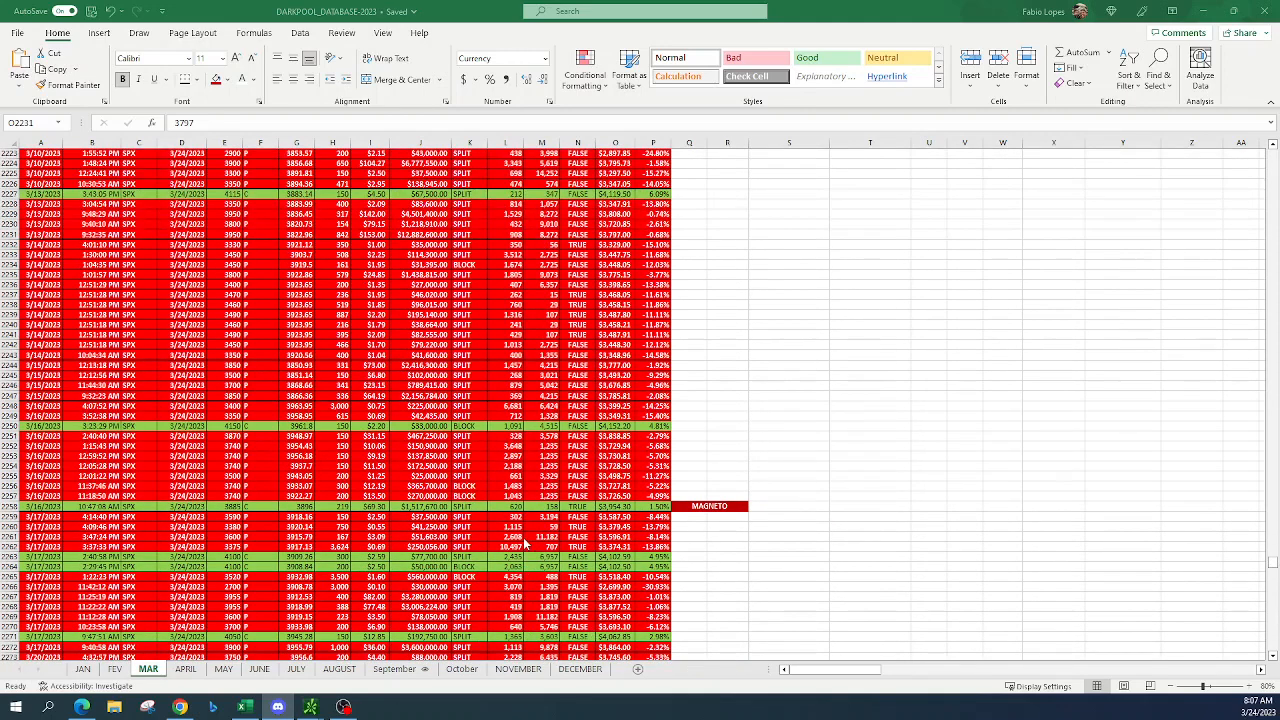
pyautogui.scroll(-3)
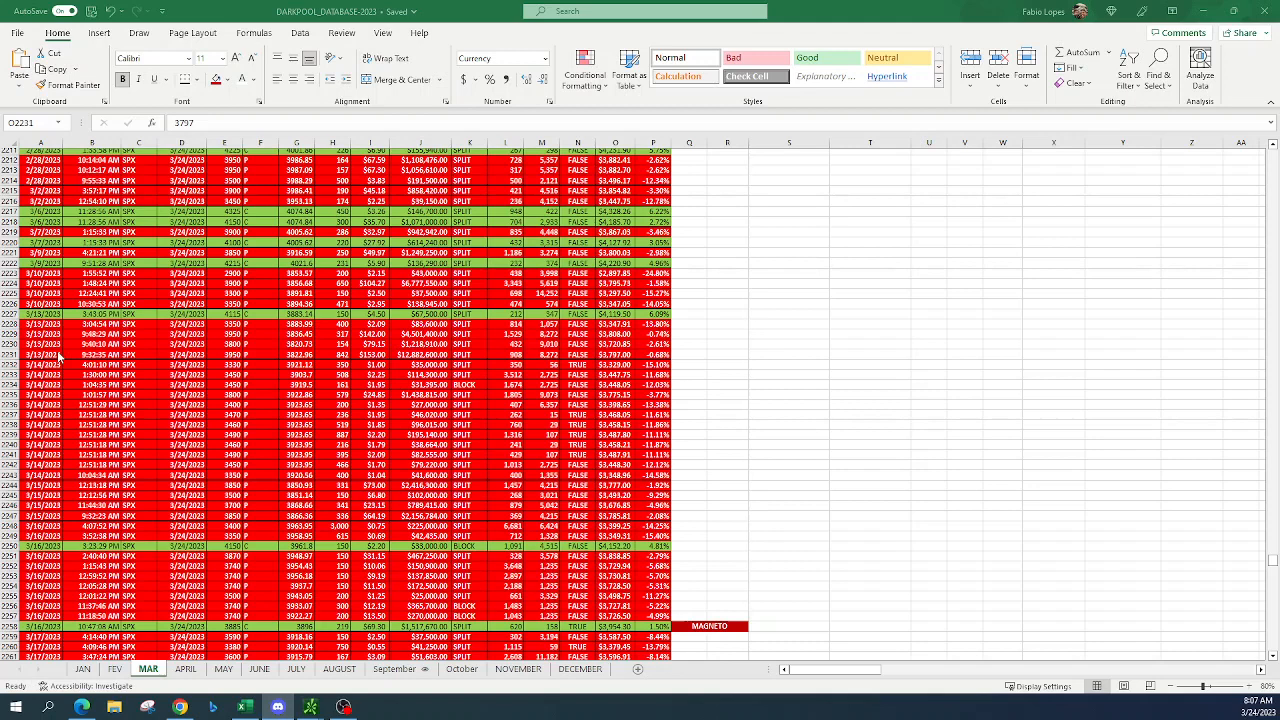
pyautogui.moveTo(472, 374)
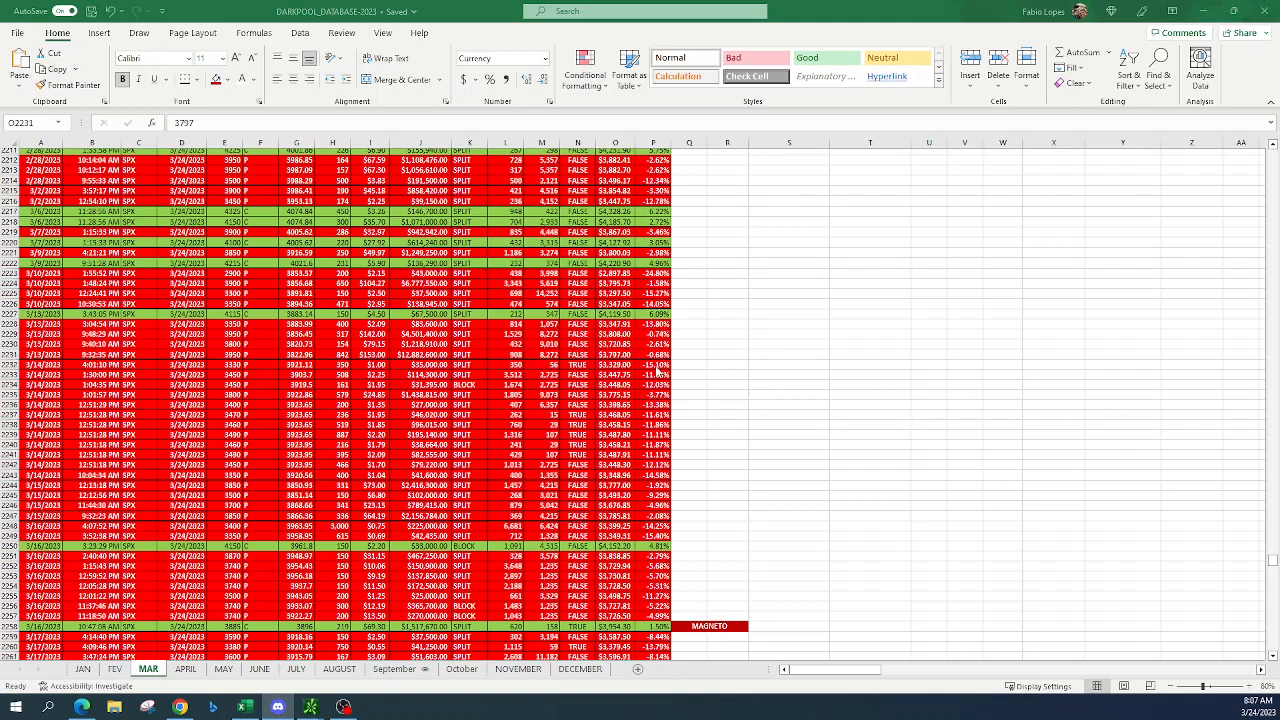
pyautogui.moveTo(656, 376)
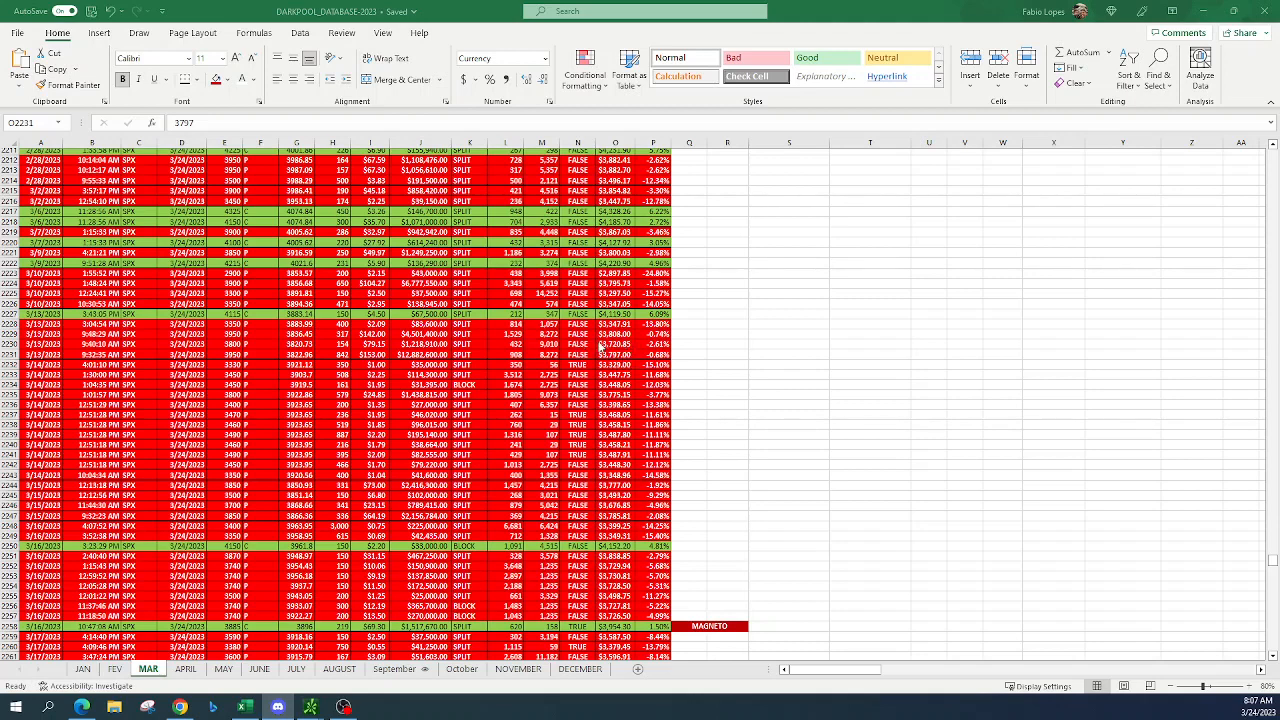
pyautogui.moveTo(600, 364)
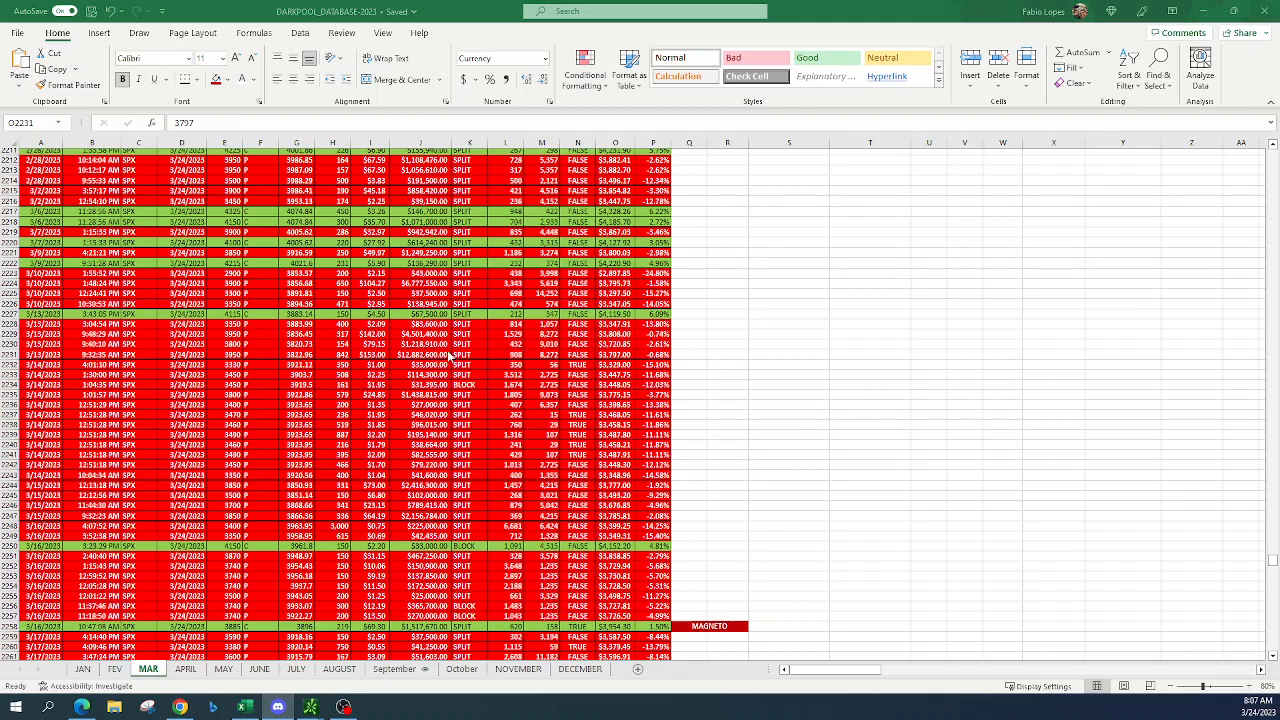
pyautogui.scroll(-3)
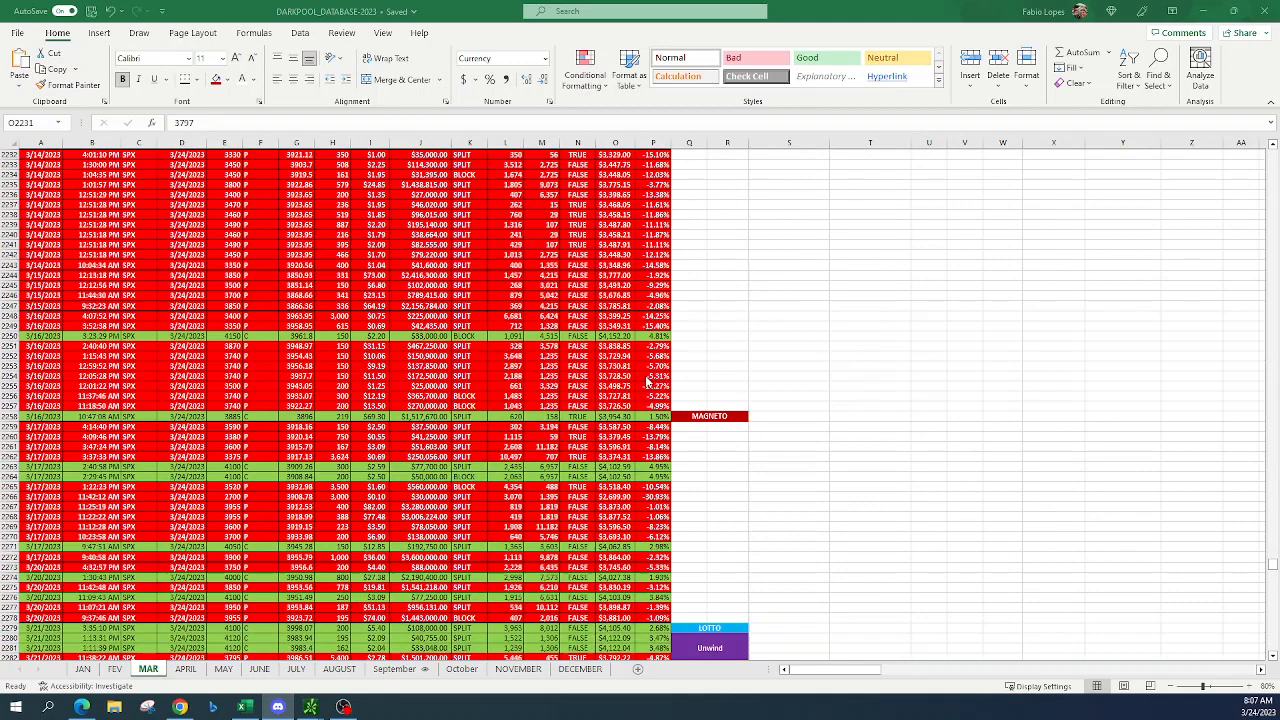
pyautogui.scroll(-3)
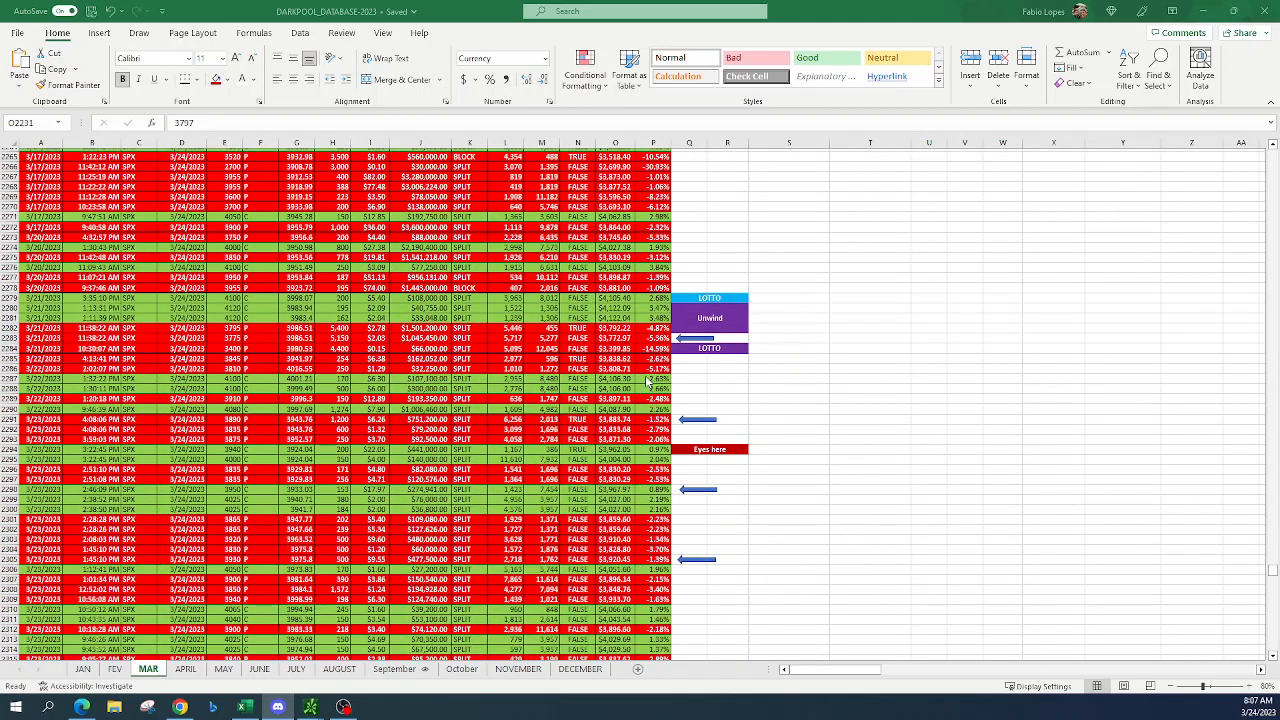